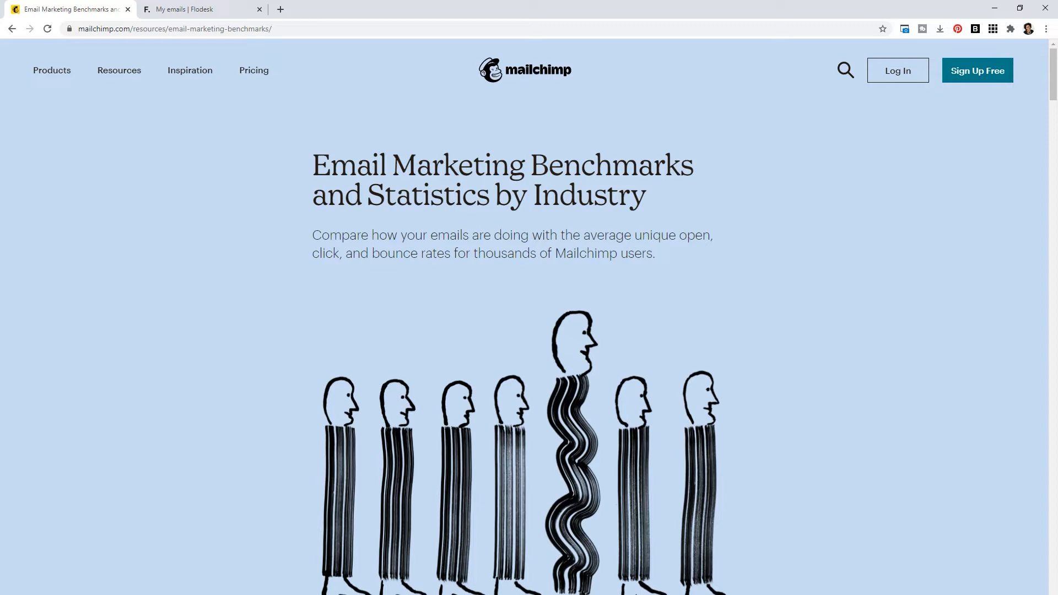
Step: Review Mailchimp's average campaign stats by industry, then open the site's Resources section
scroll(down, 3)
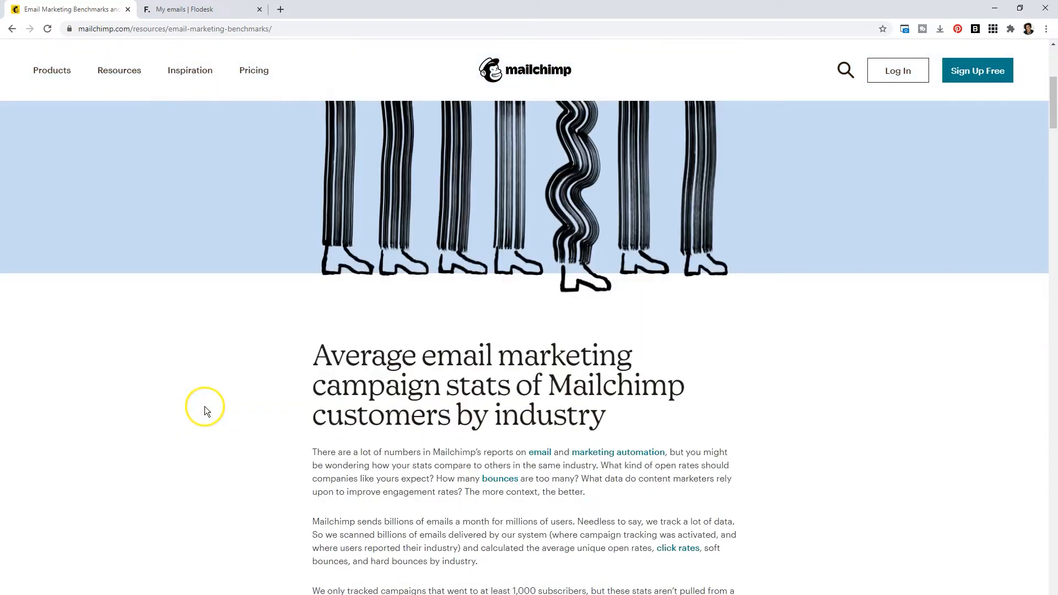
scroll(down, 3)
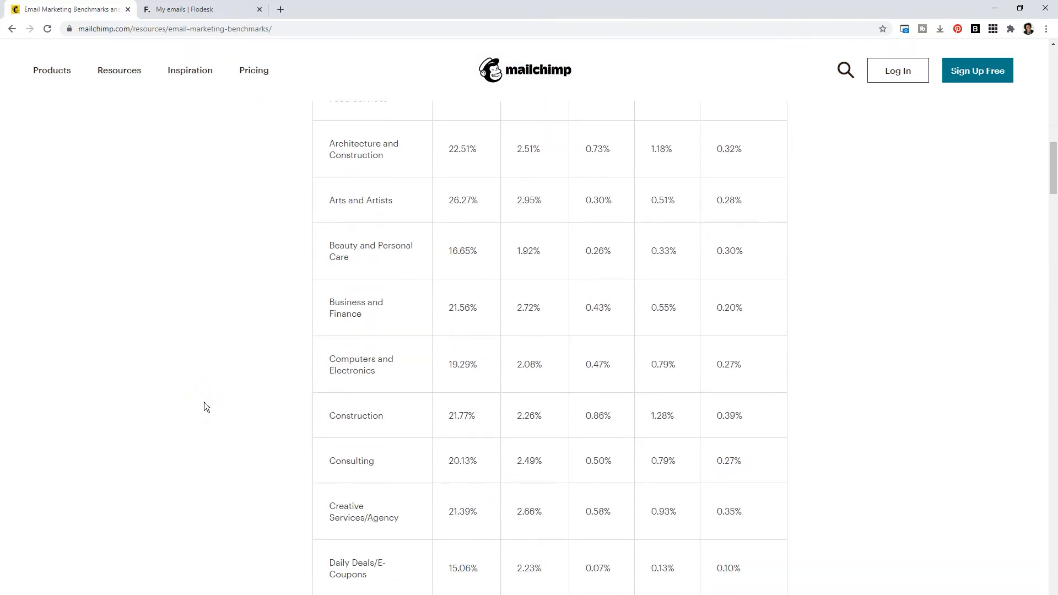
scroll(down, 3)
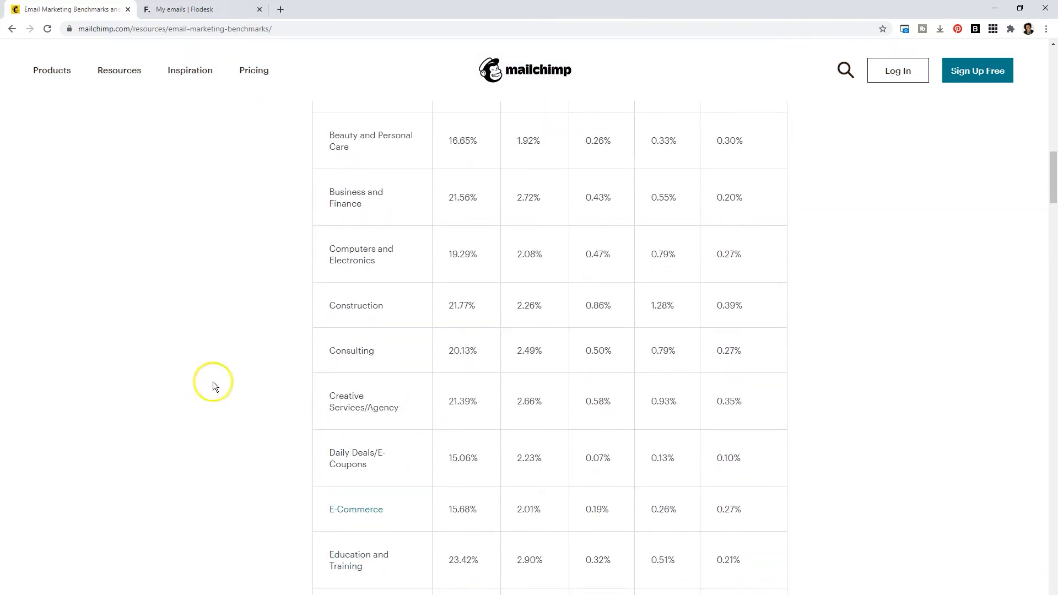
scroll(down, 3)
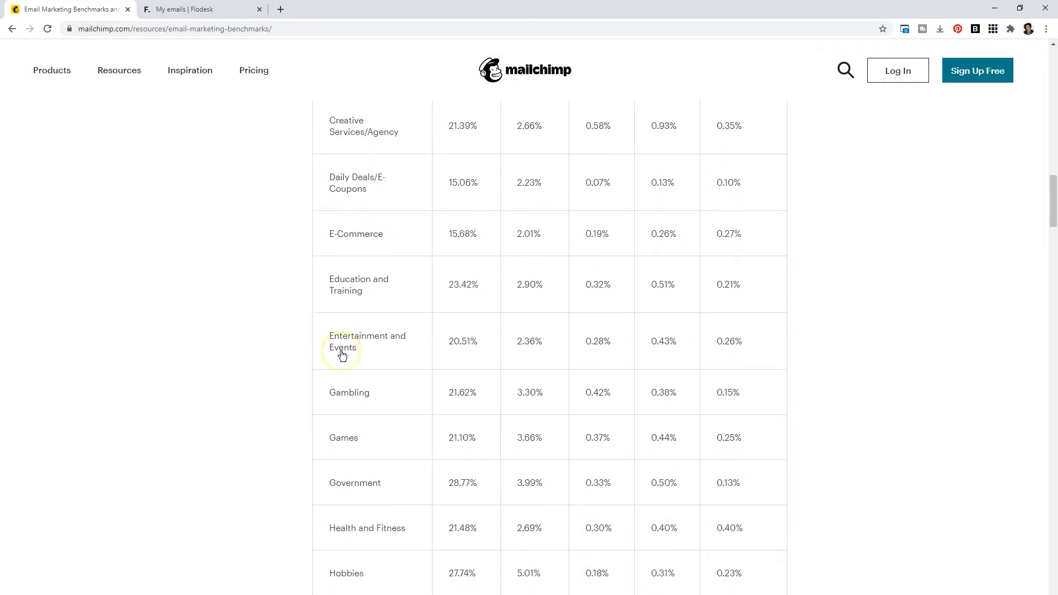
scroll(down, 3)
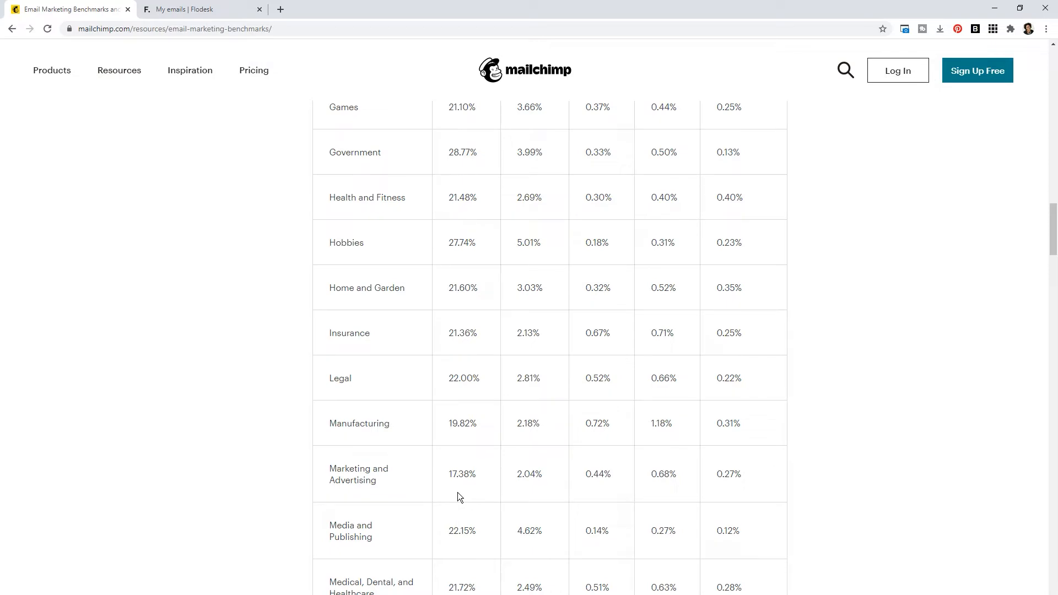
scroll(up, 3)
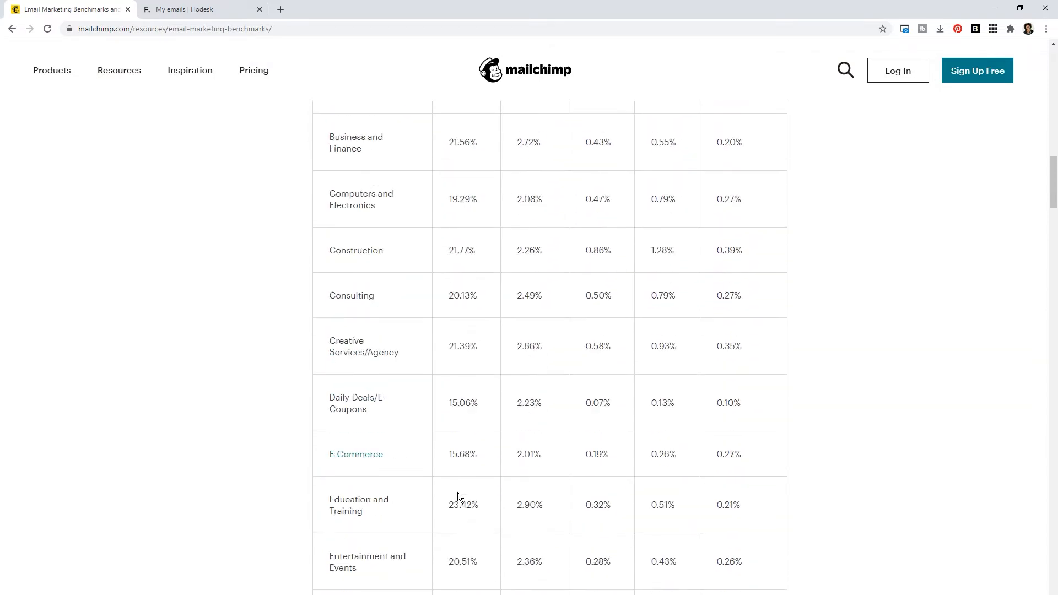
mouse_move(463, 321)
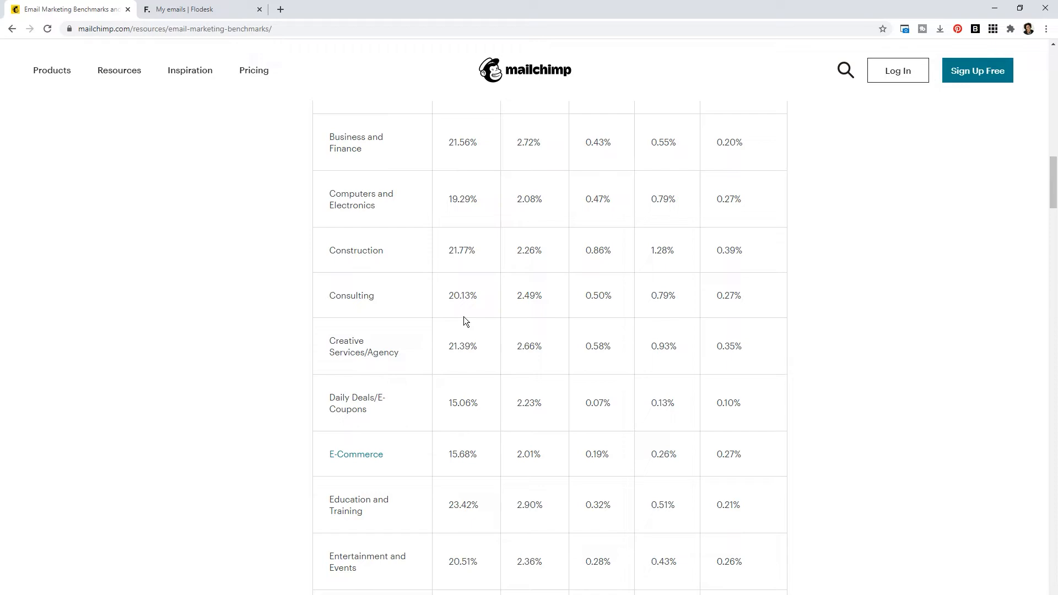
click(119, 70)
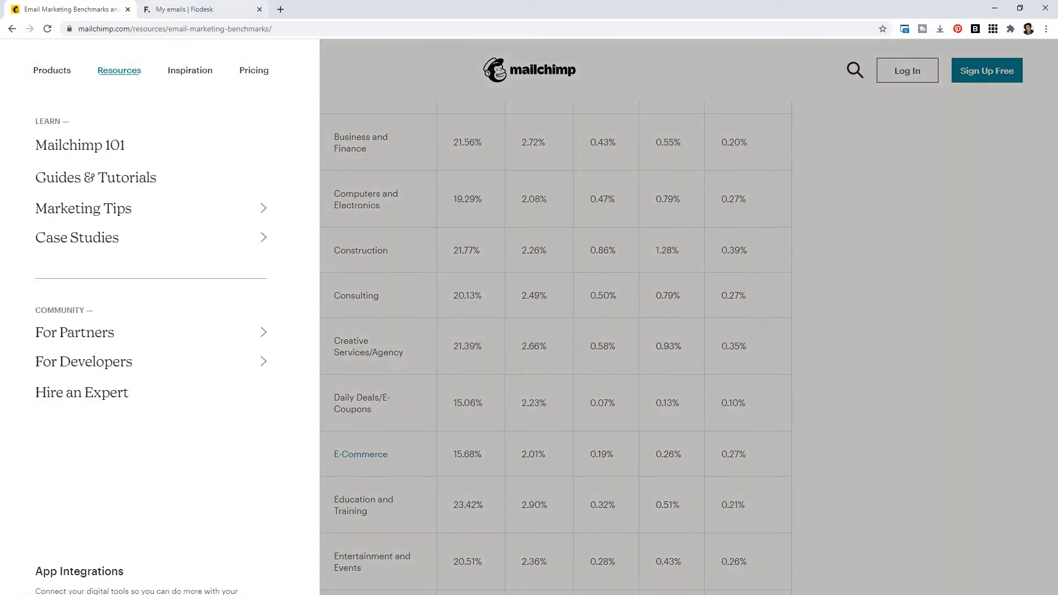
Step: Return to Flodesk's emails list and open the behind-the-scenes email's actions menu
click(202, 9)
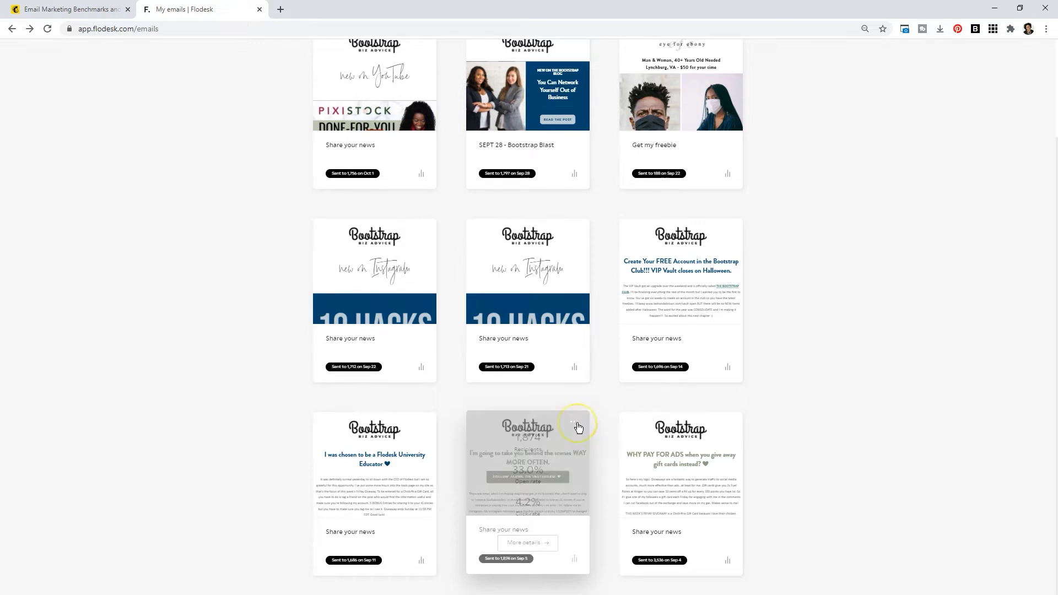
mouse_move(604, 459)
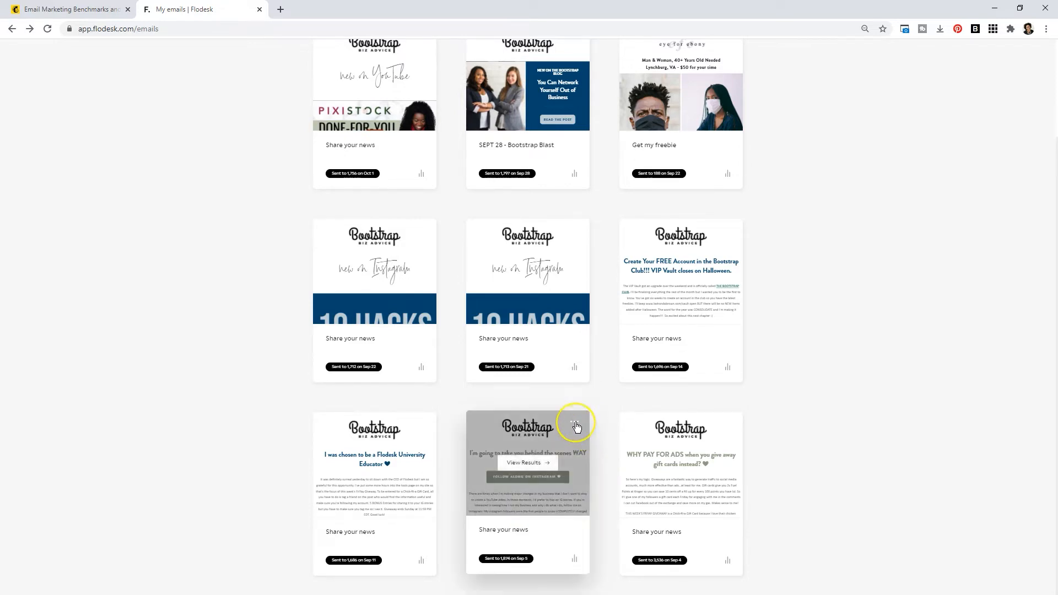
click(573, 424)
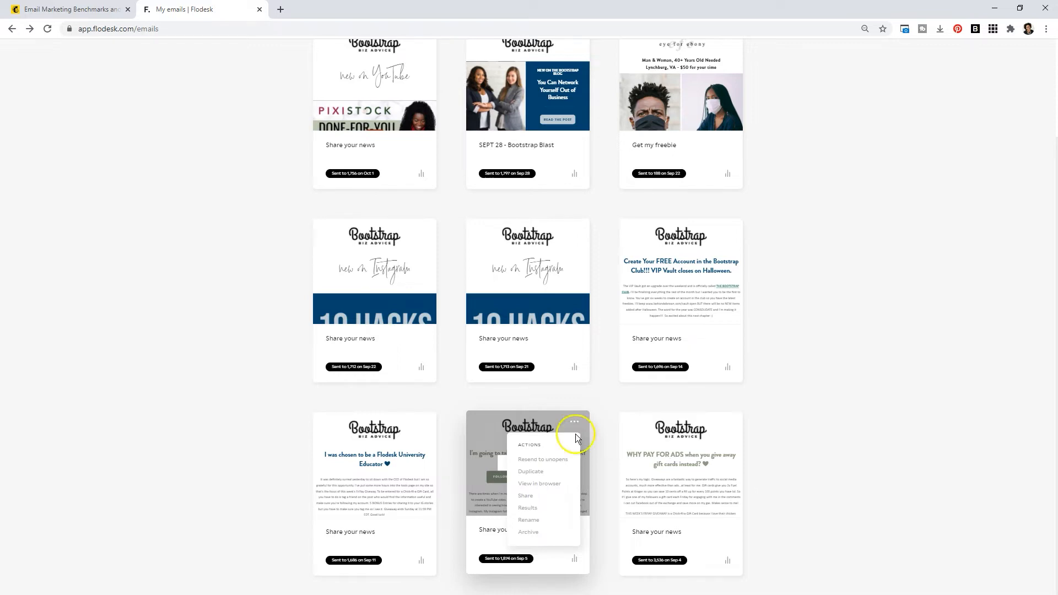
Step: View the behind-the-scenes email in the browser, try its Instagram link, scroll it, and close it
click(539, 484)
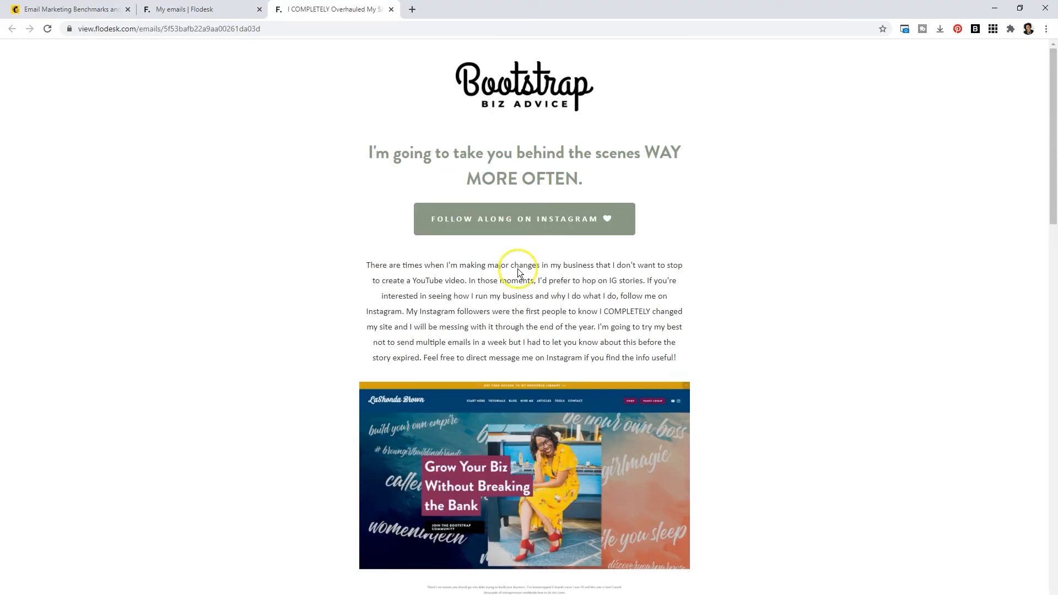
click(524, 218)
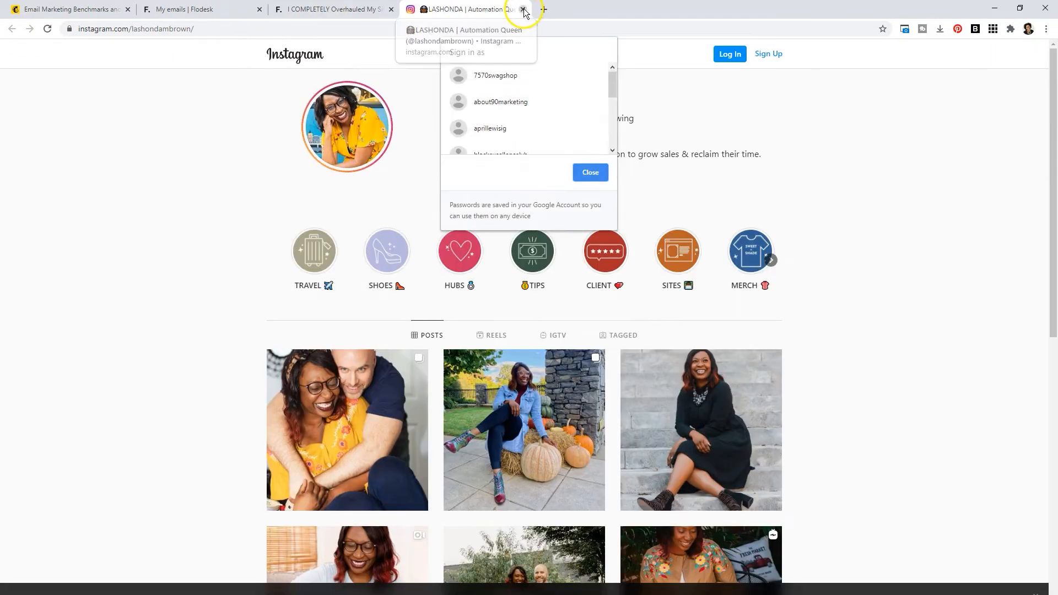
click(523, 12)
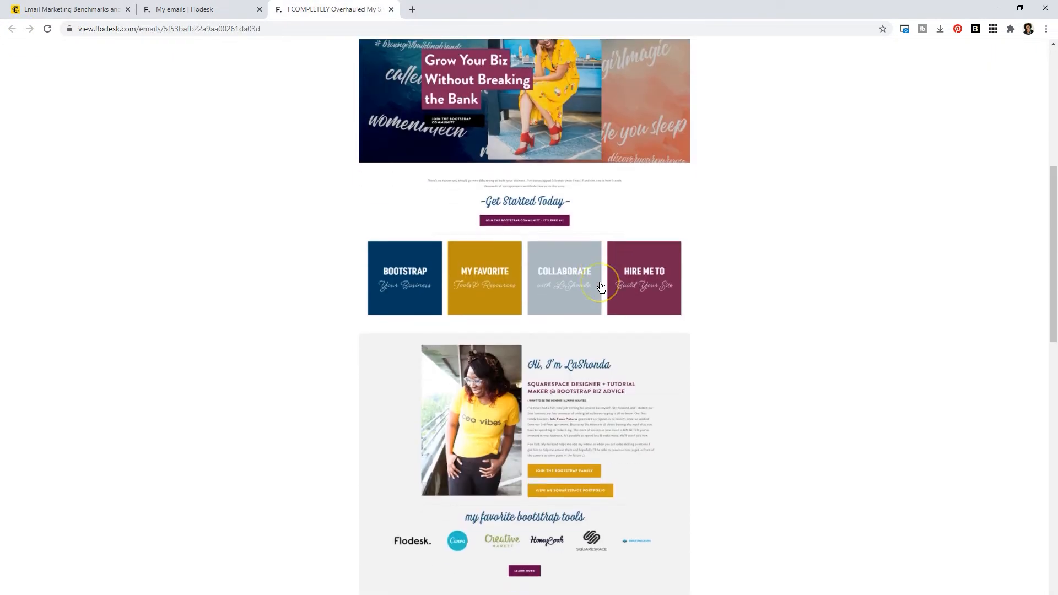
scroll(down, 3)
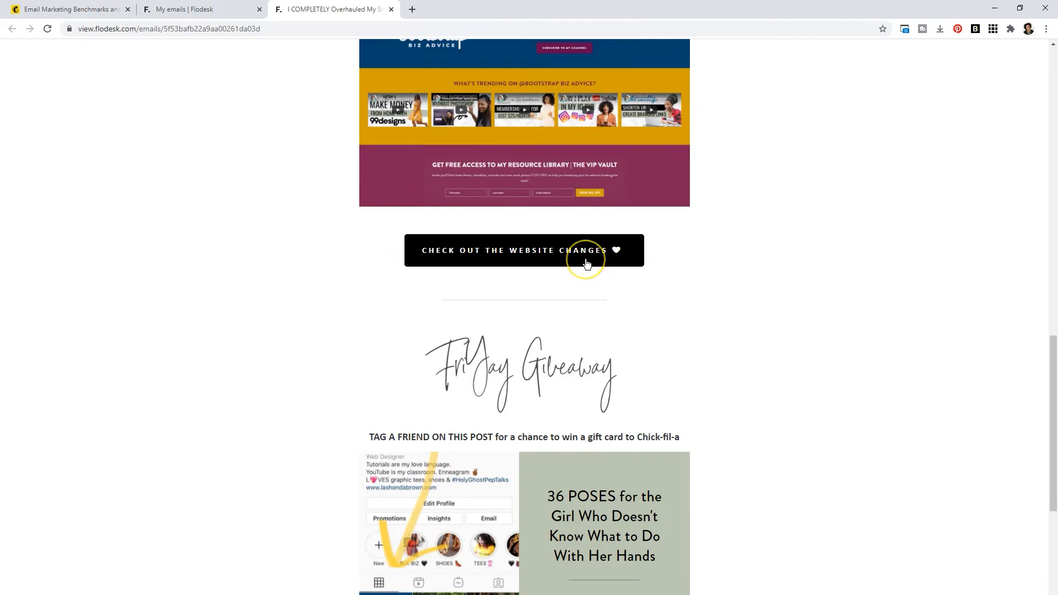
scroll(down, 3)
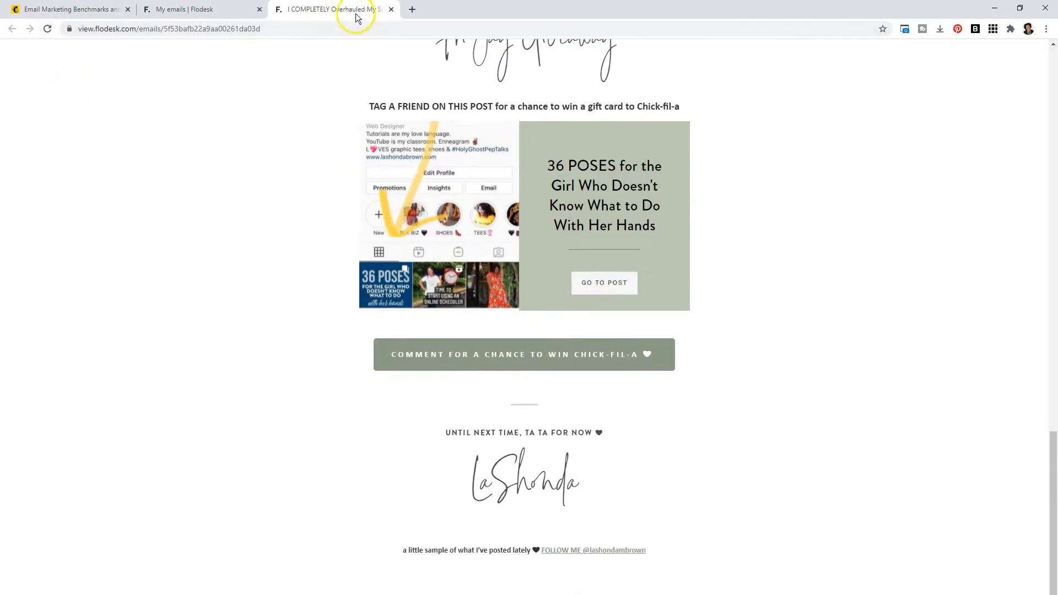
click(391, 8)
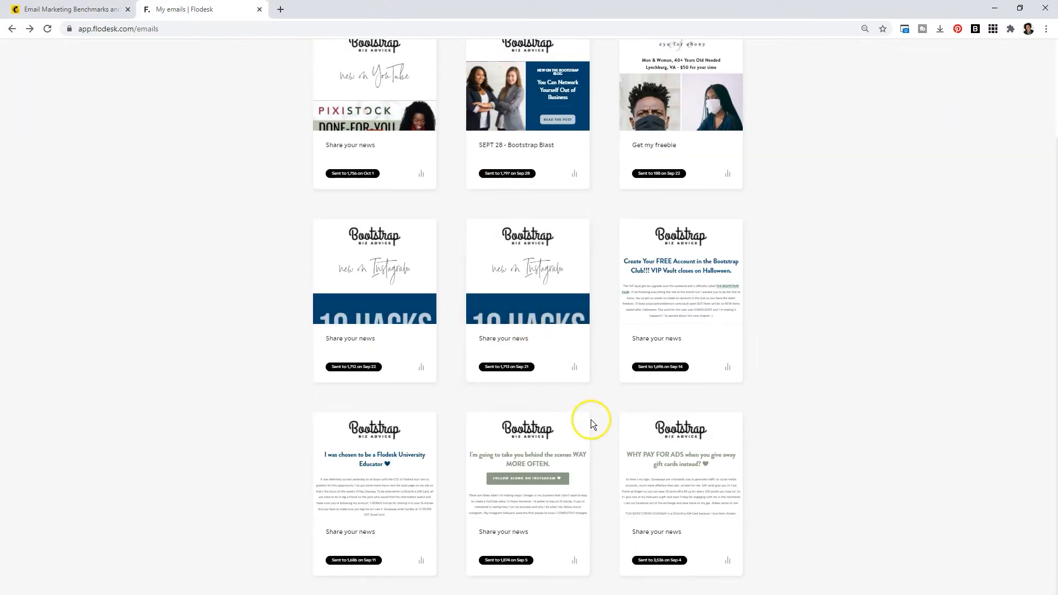
Step: Copy the behind-the-scenes email's share link and open it in a new browser tab
click(574, 421)
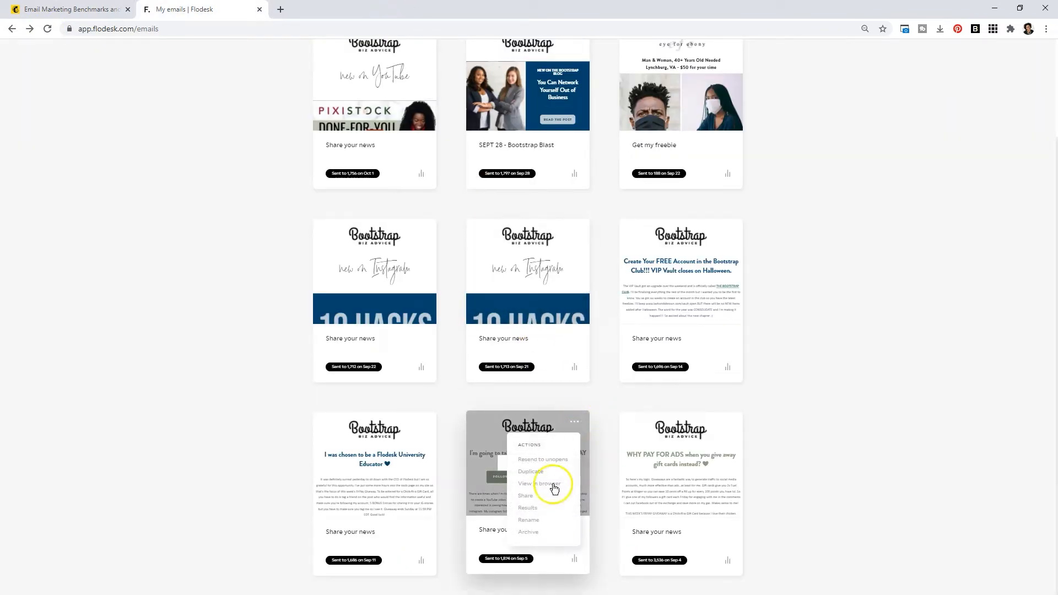
click(526, 496)
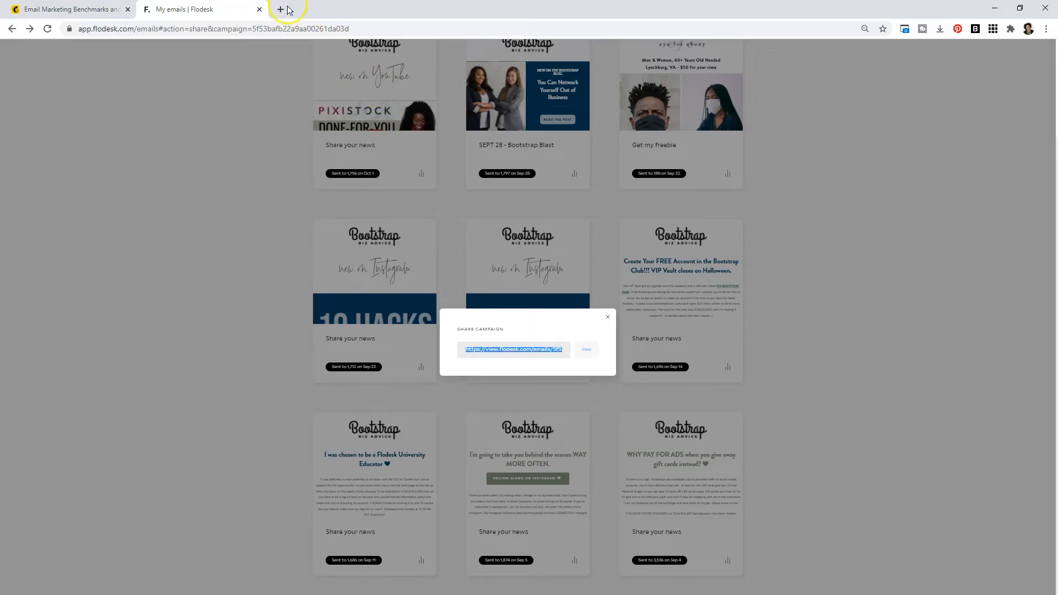
click(280, 9)
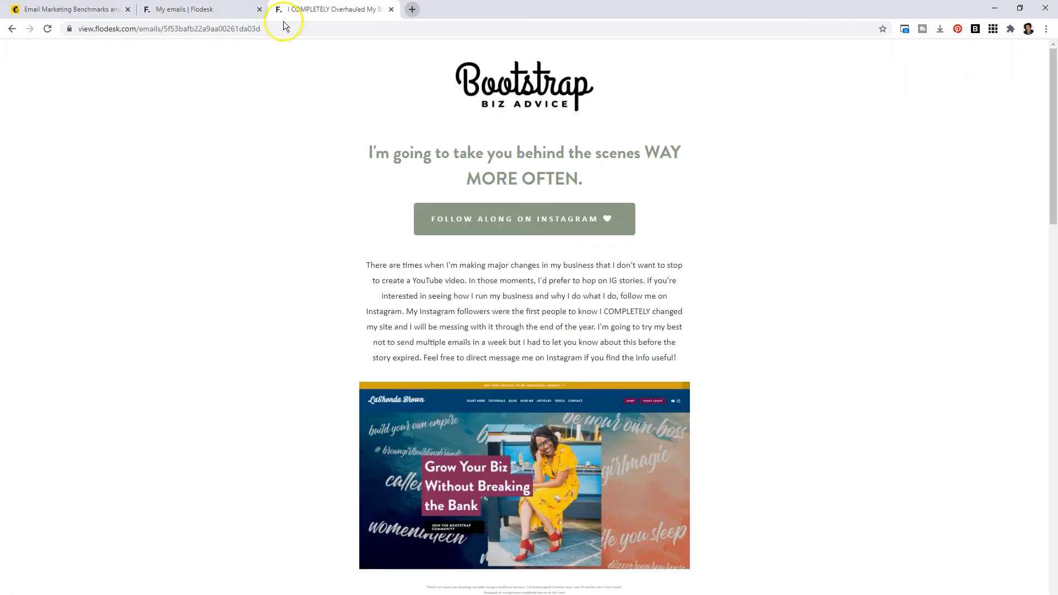
scroll(down, 3)
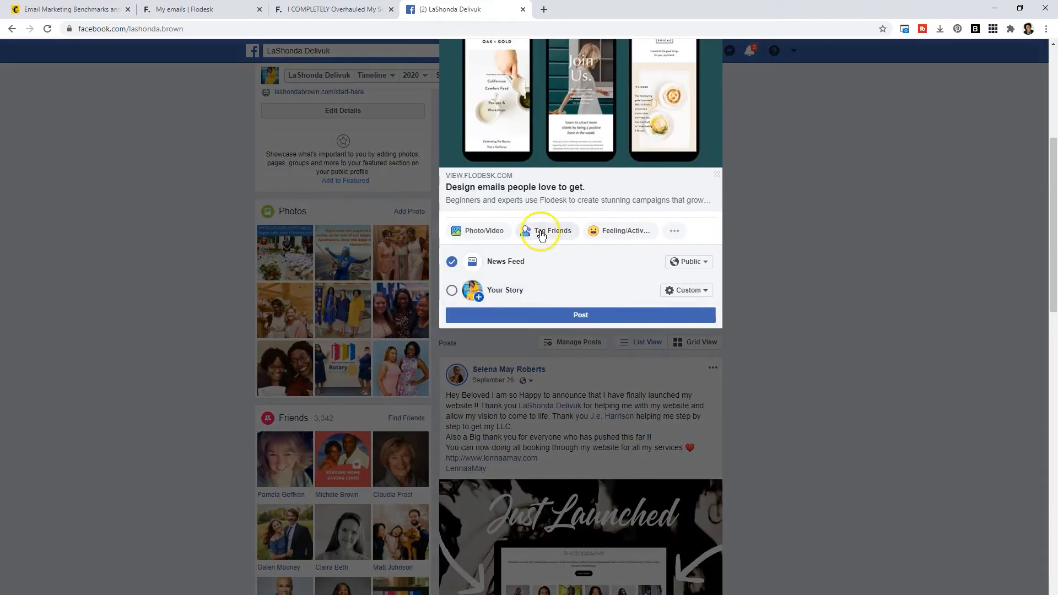
Step: Publish the Flodesk link as a Facebook post with a custom photo, then delete it
click(484, 231)
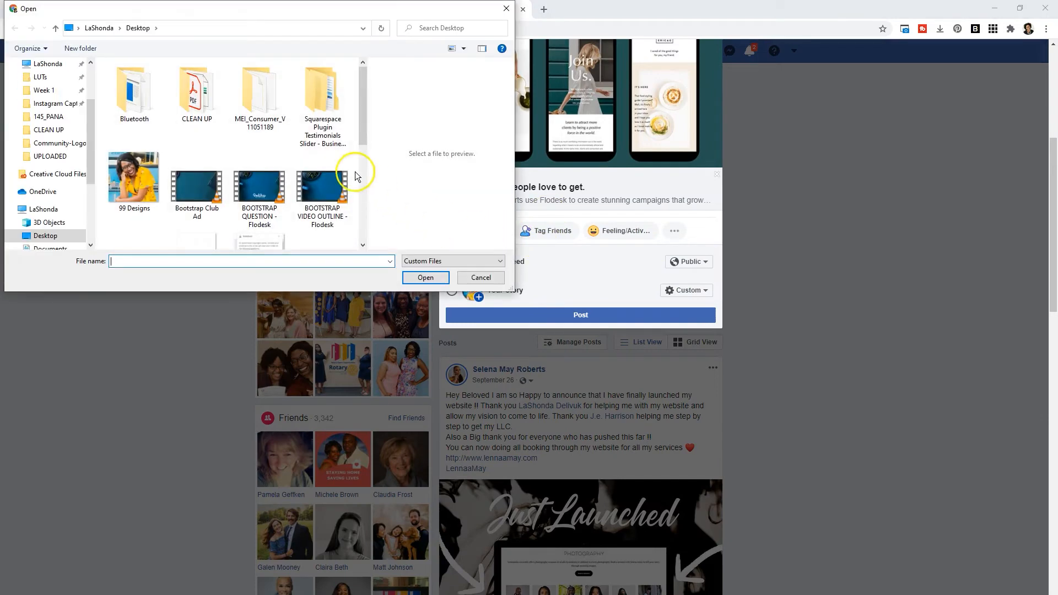
scroll(down, 3)
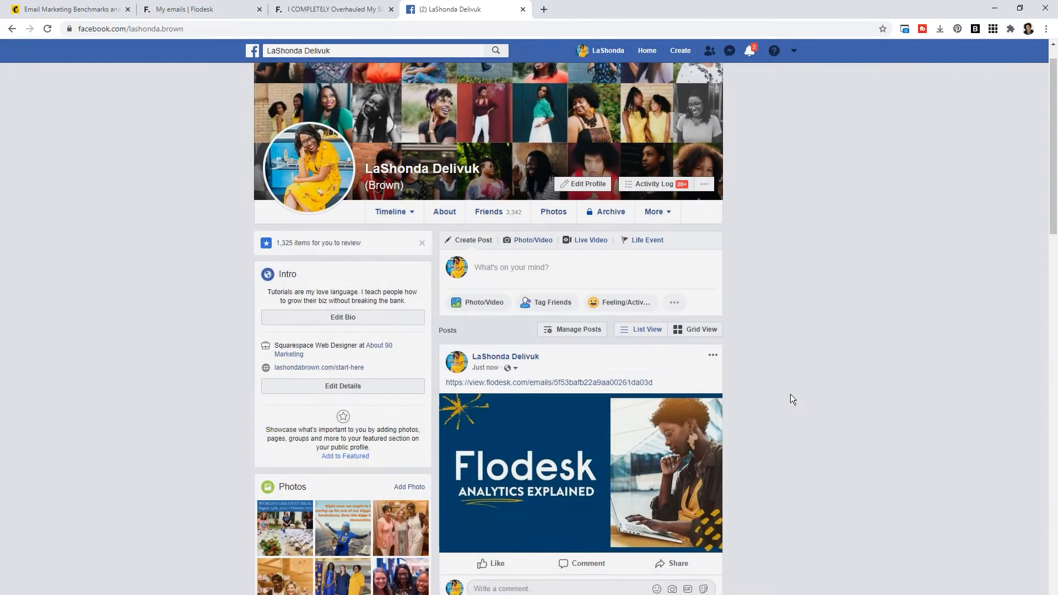
scroll(down, 3)
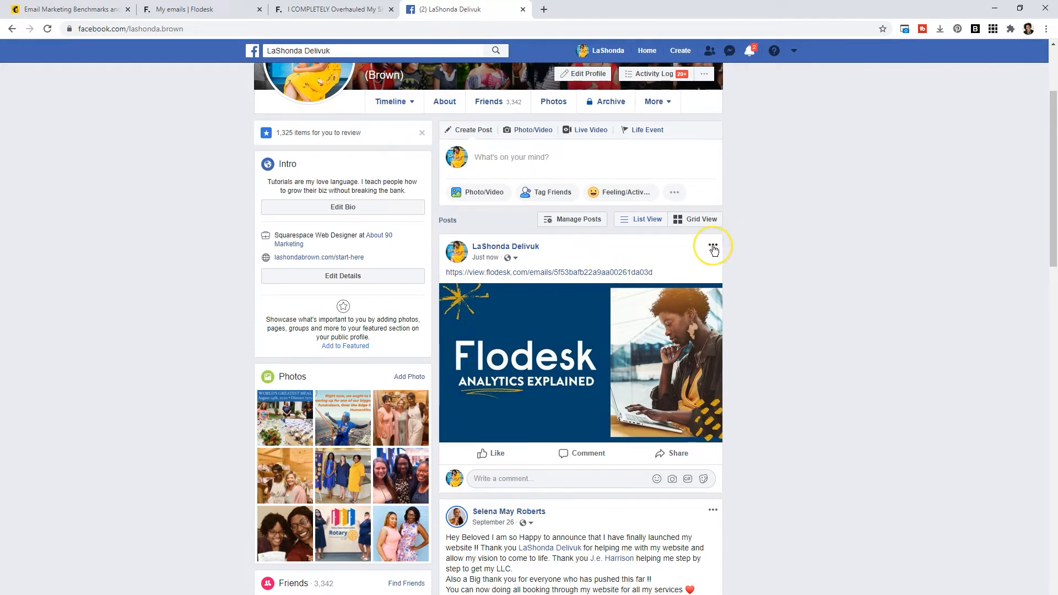
click(713, 245)
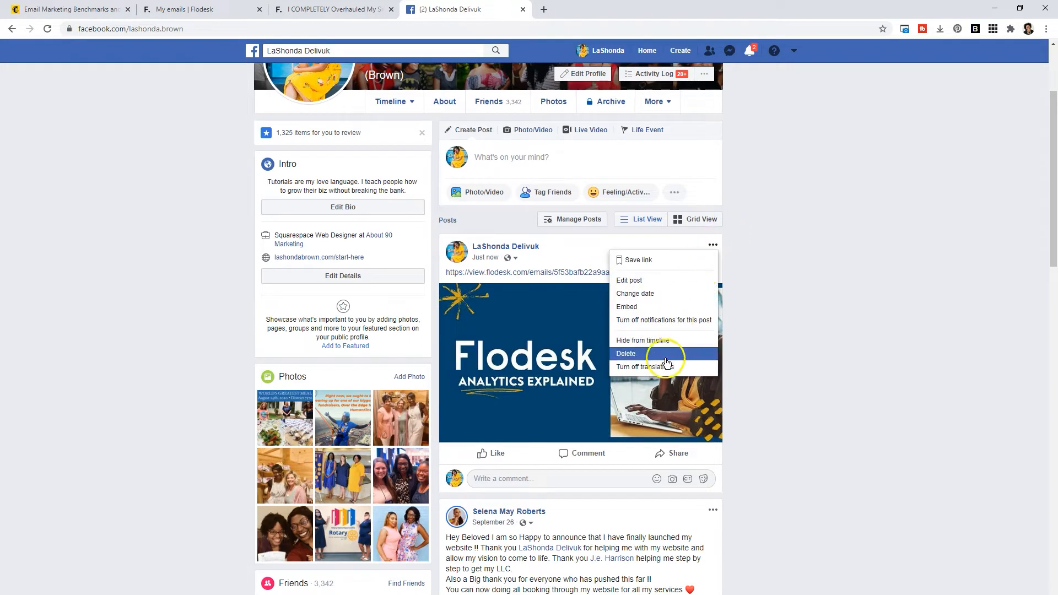
click(625, 353)
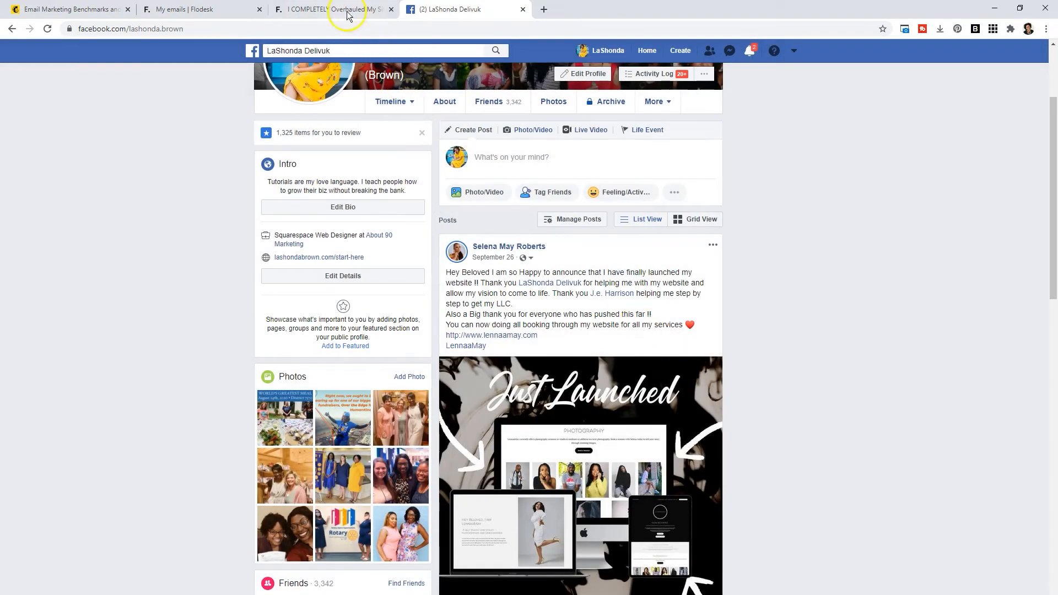
click(331, 9)
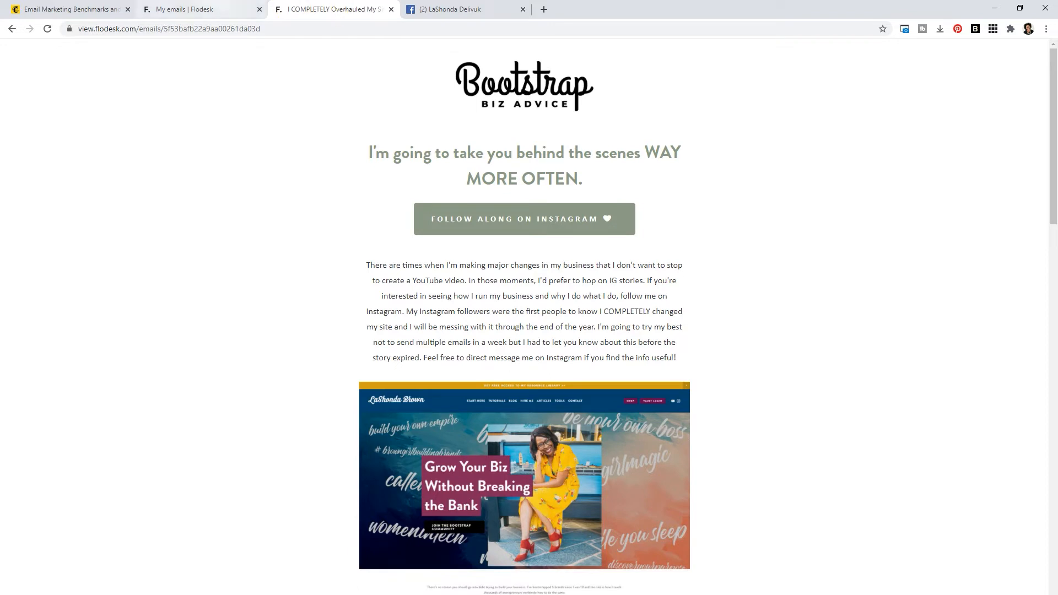
click(196, 9)
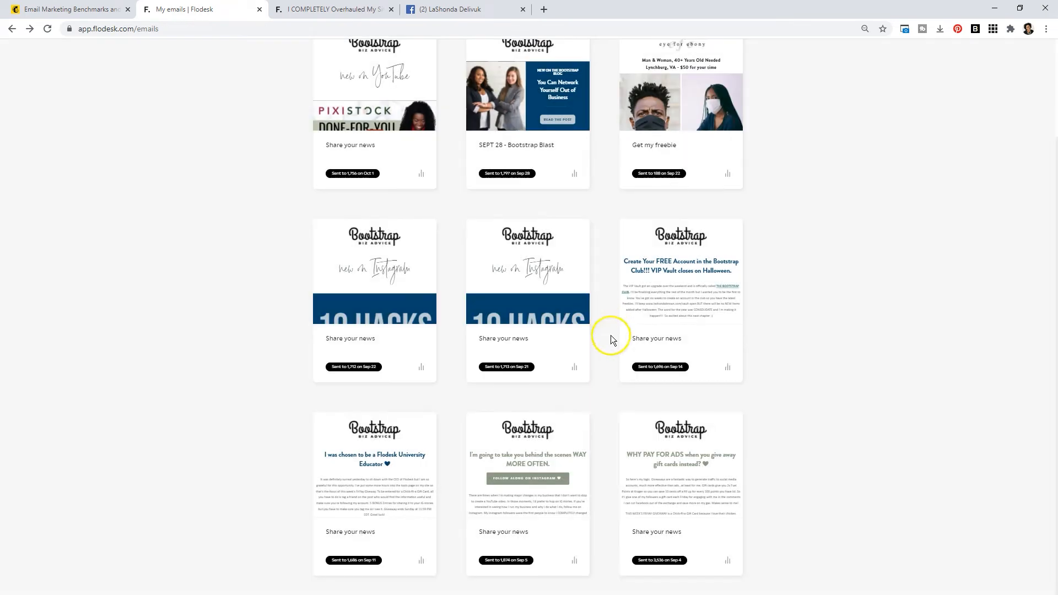
click(574, 422)
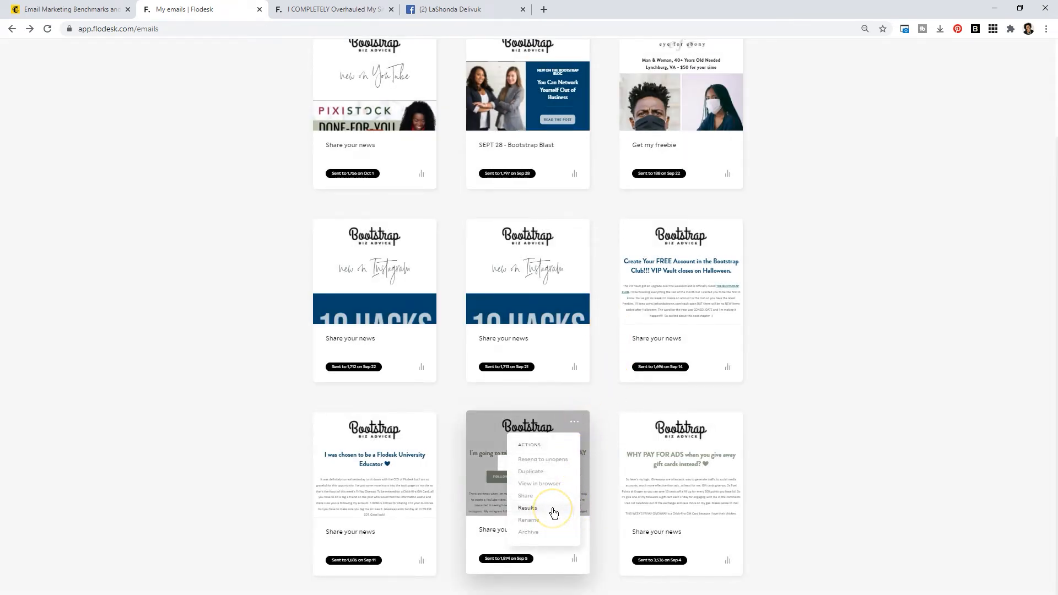
mouse_move(552, 533)
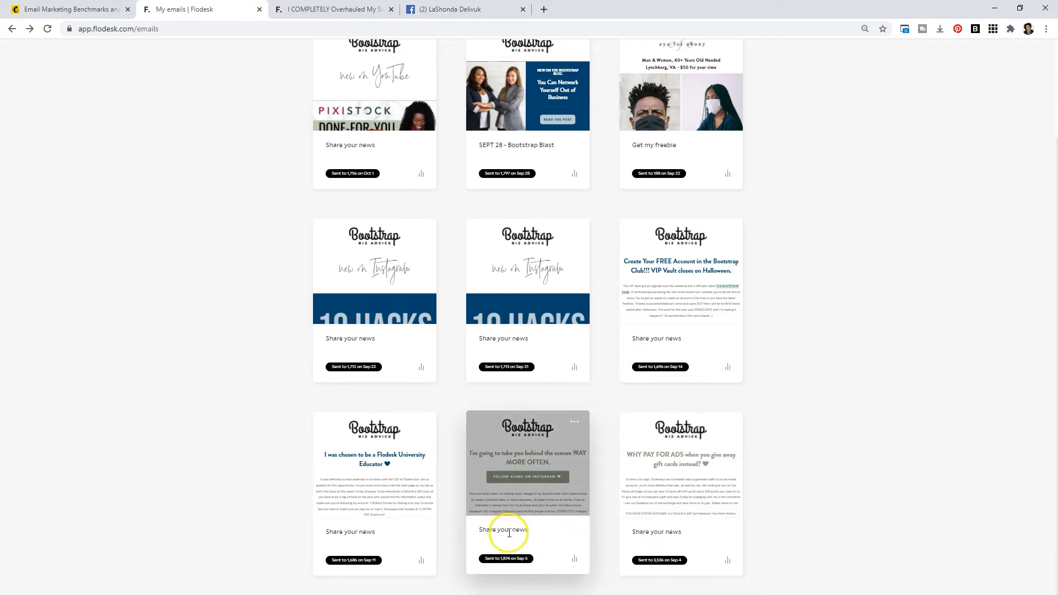
mouse_move(325, 532)
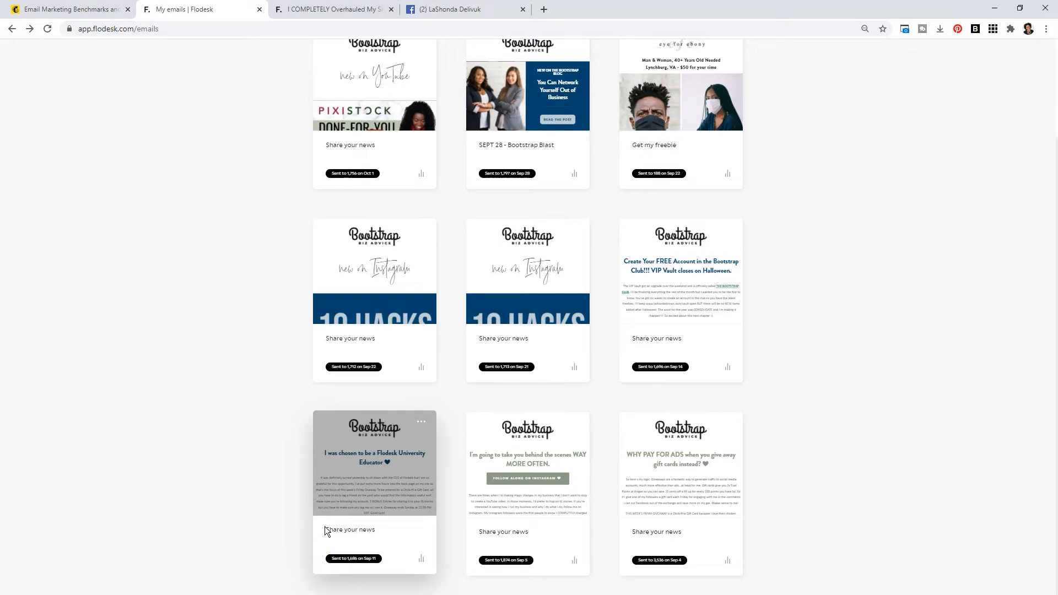
mouse_move(516, 155)
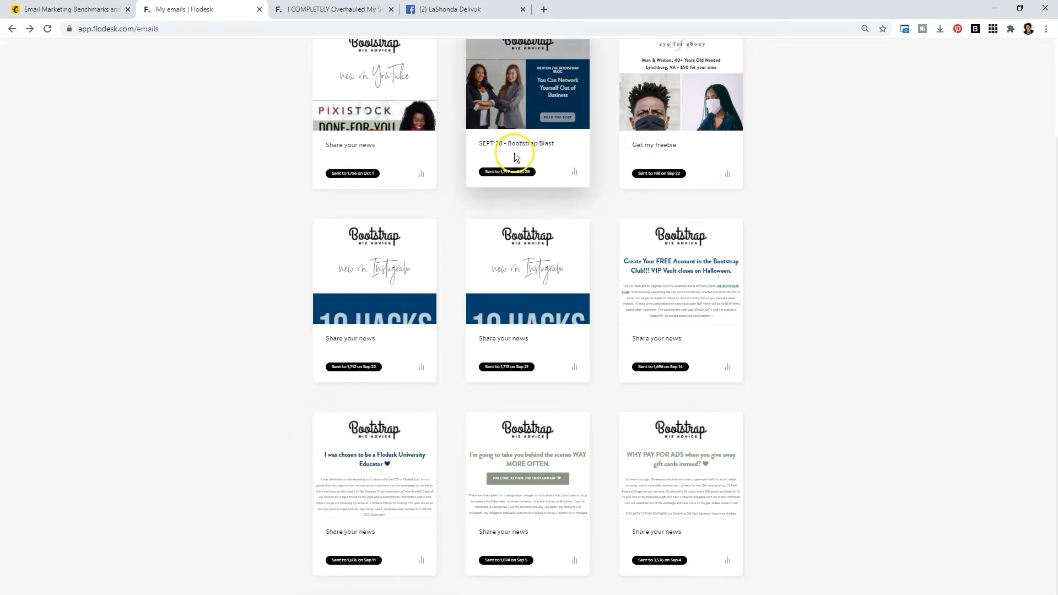
mouse_move(500, 150)
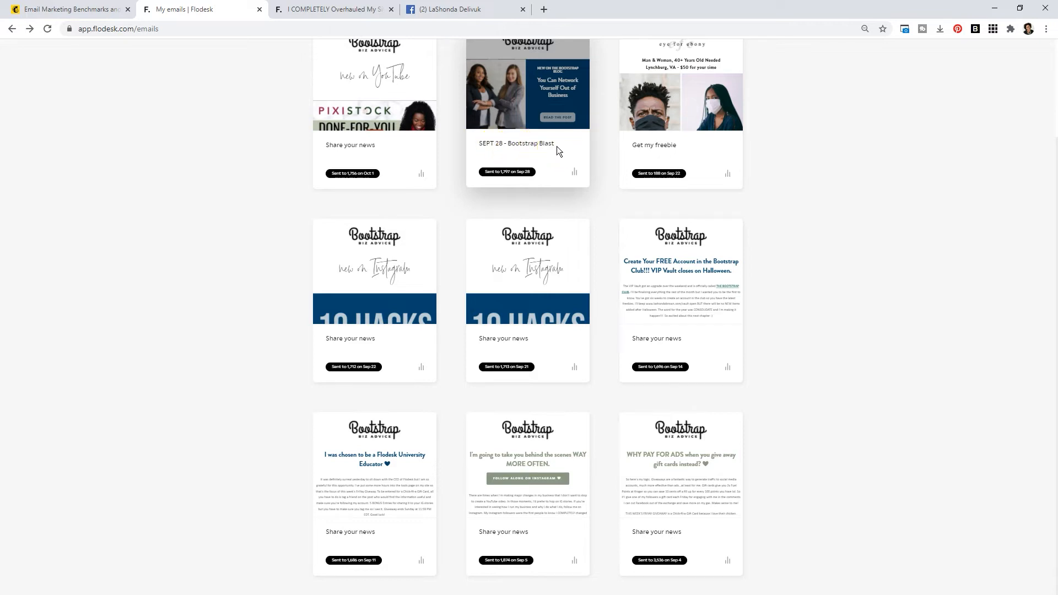
mouse_move(367, 290)
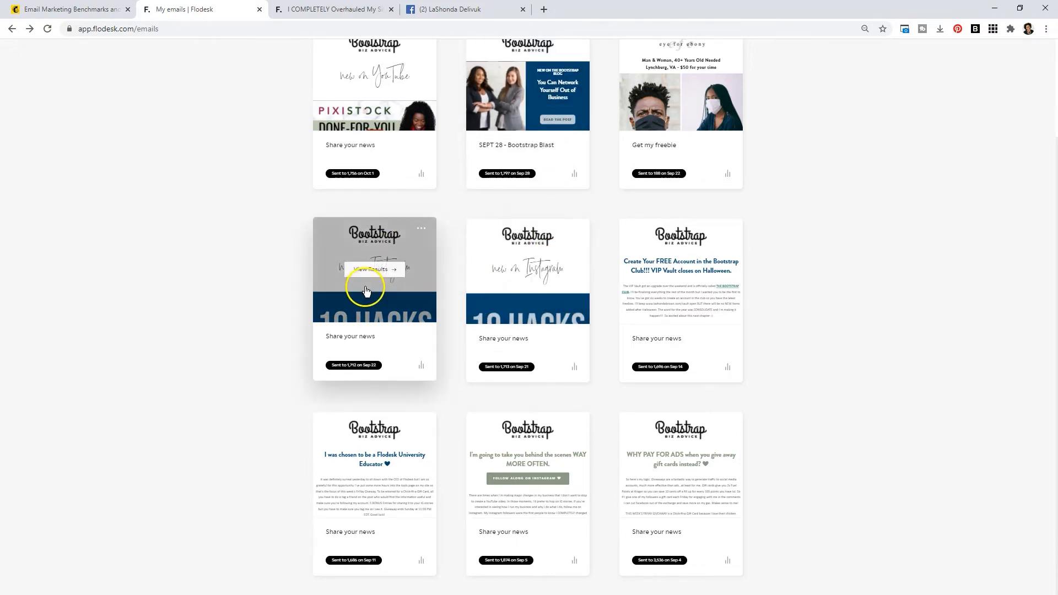
mouse_move(485, 313)
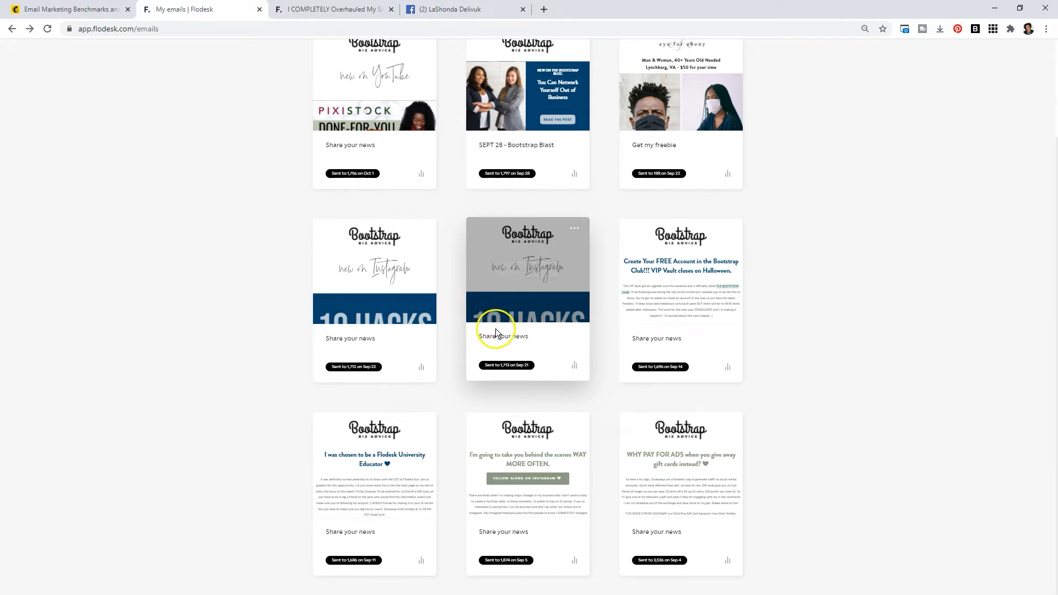
click(574, 421)
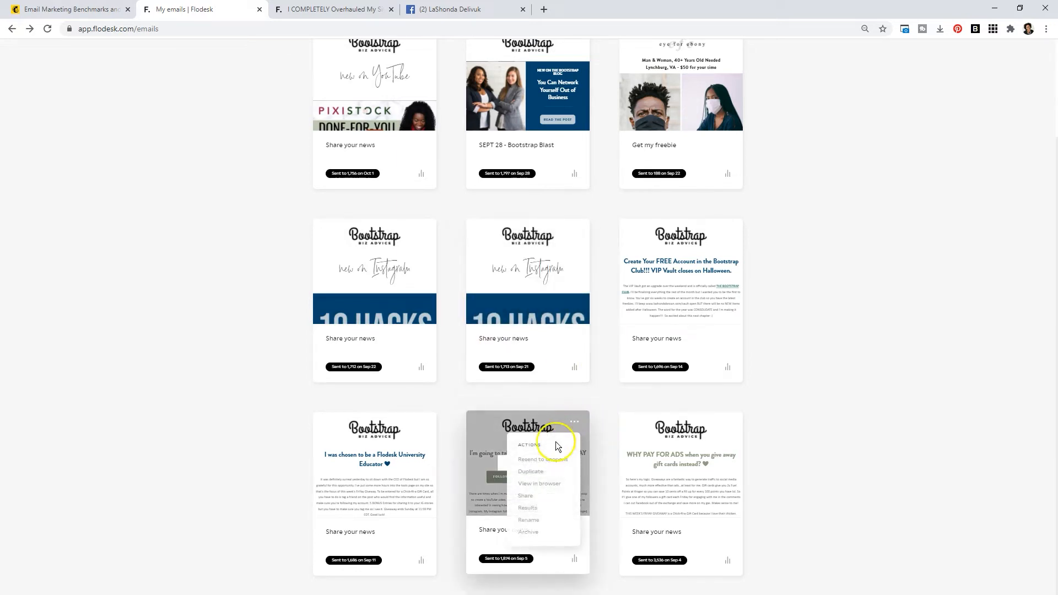
click(529, 519)
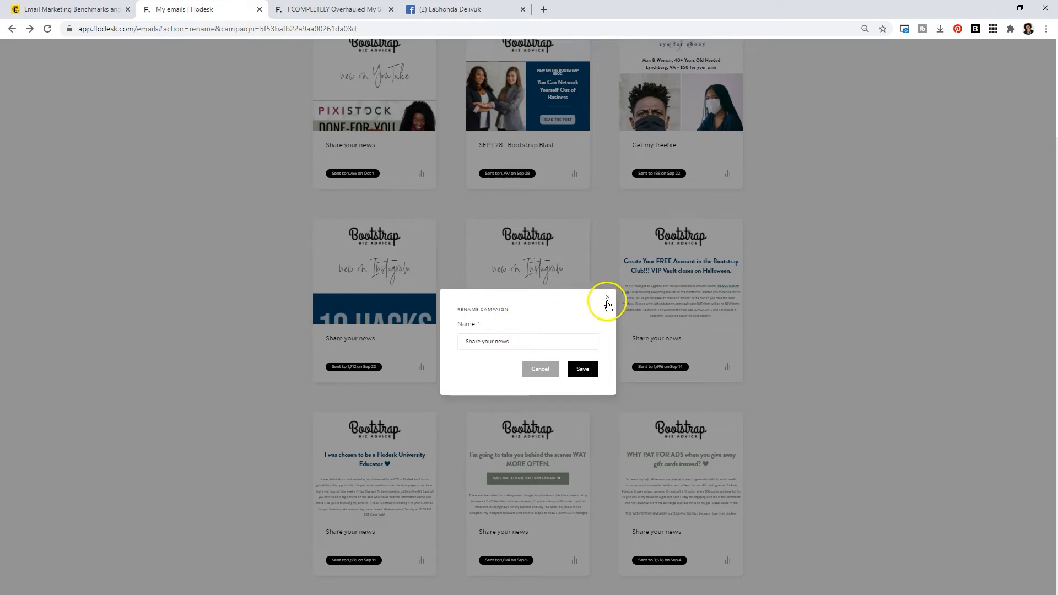
click(607, 297)
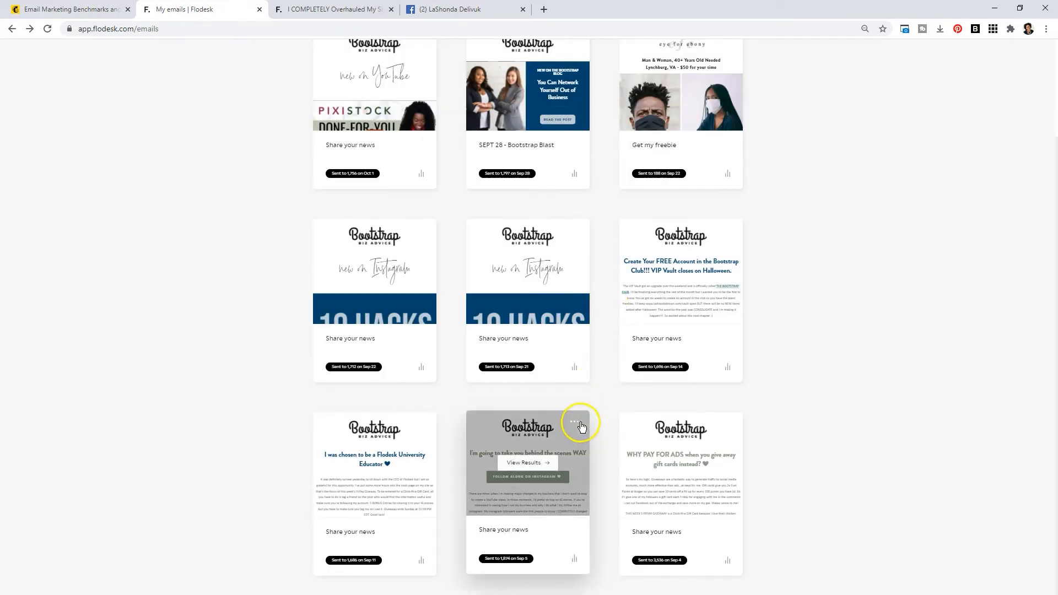
click(575, 421)
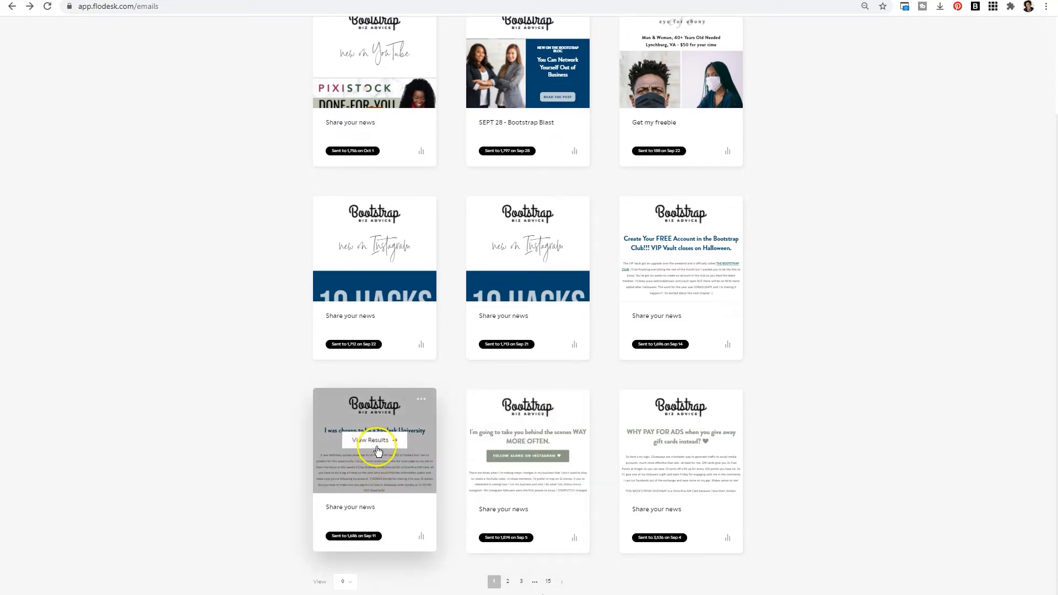
Step: Open the Sep 5 email's results report showing 33.0% opens and 4.2% clicks
click(573, 398)
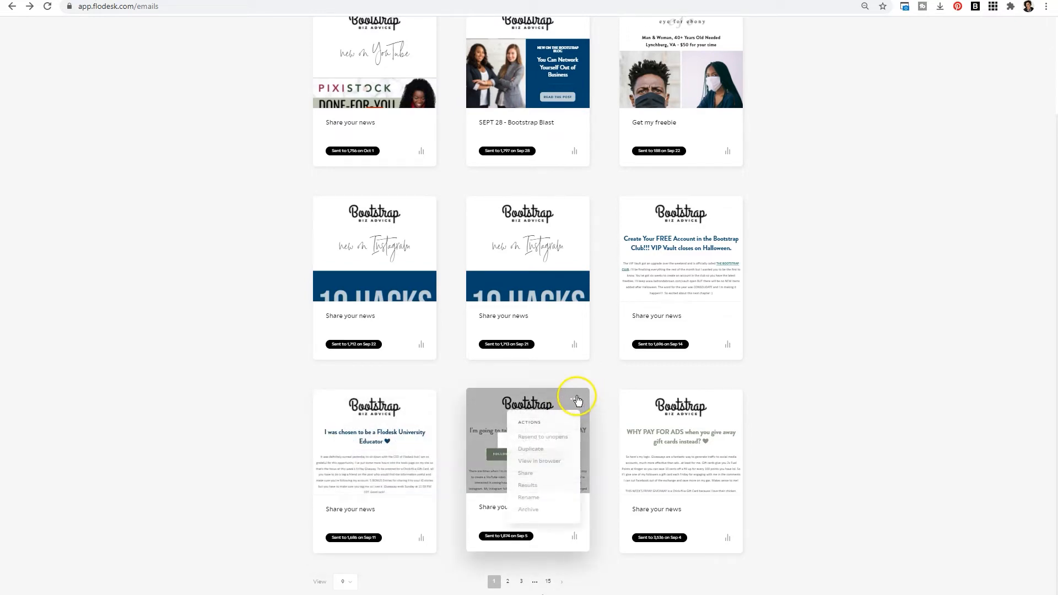
mouse_move(539, 490)
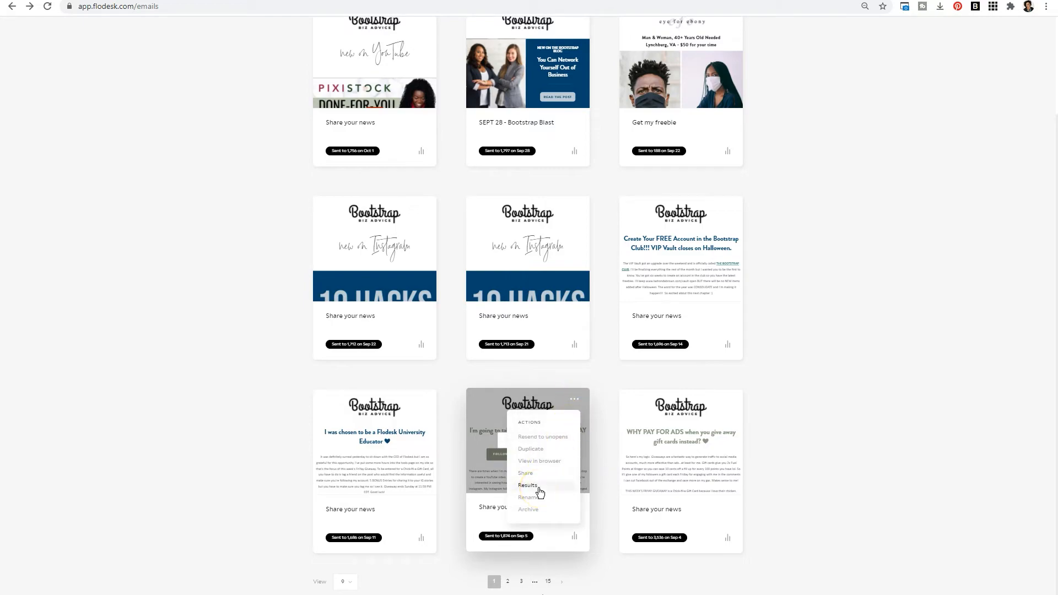
click(527, 486)
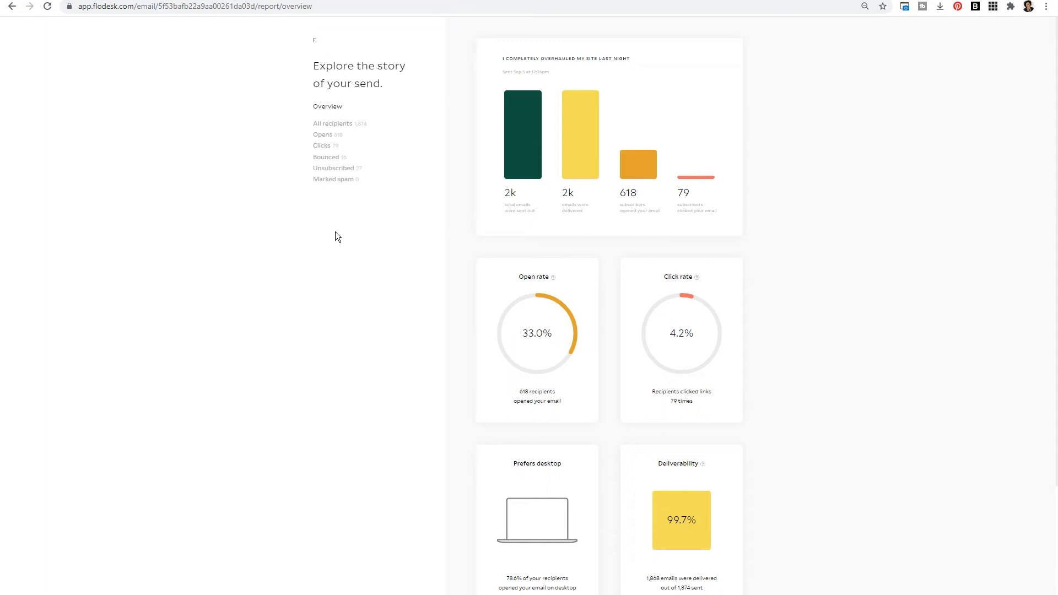
mouse_move(646, 155)
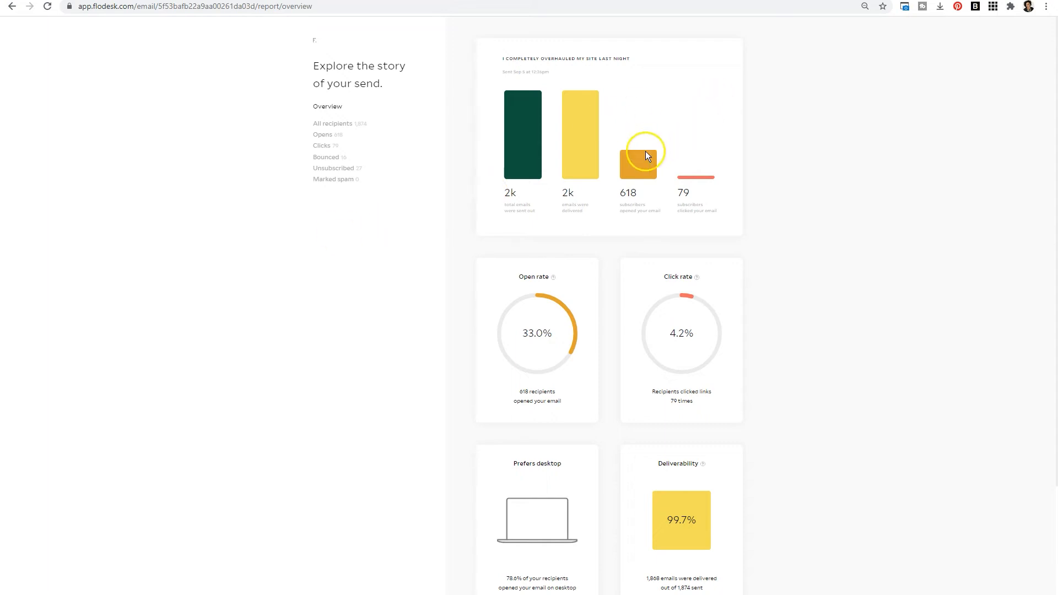
mouse_move(643, 188)
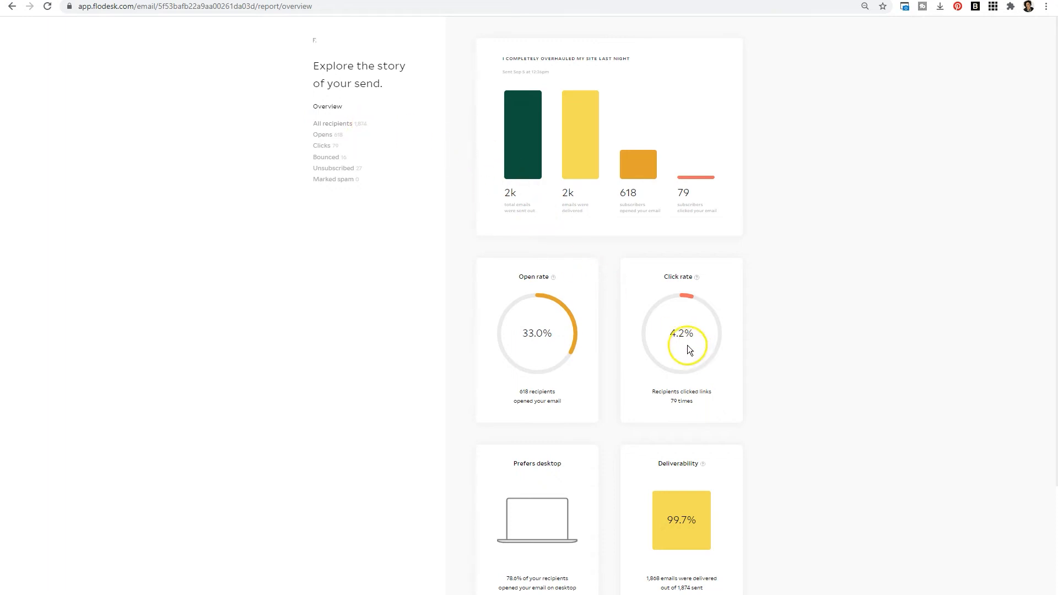
mouse_move(662, 348)
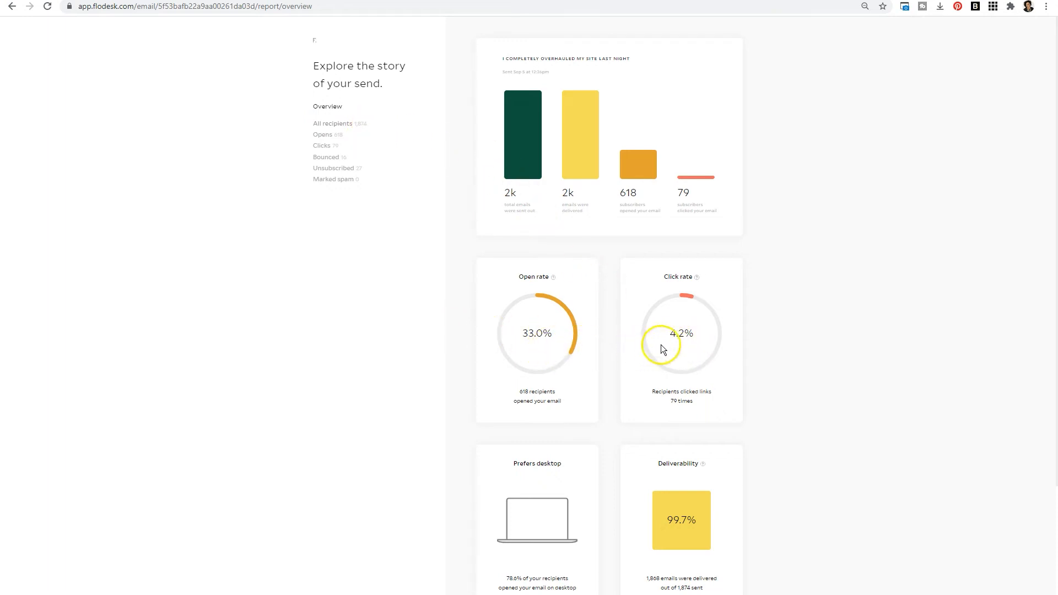
mouse_move(668, 346)
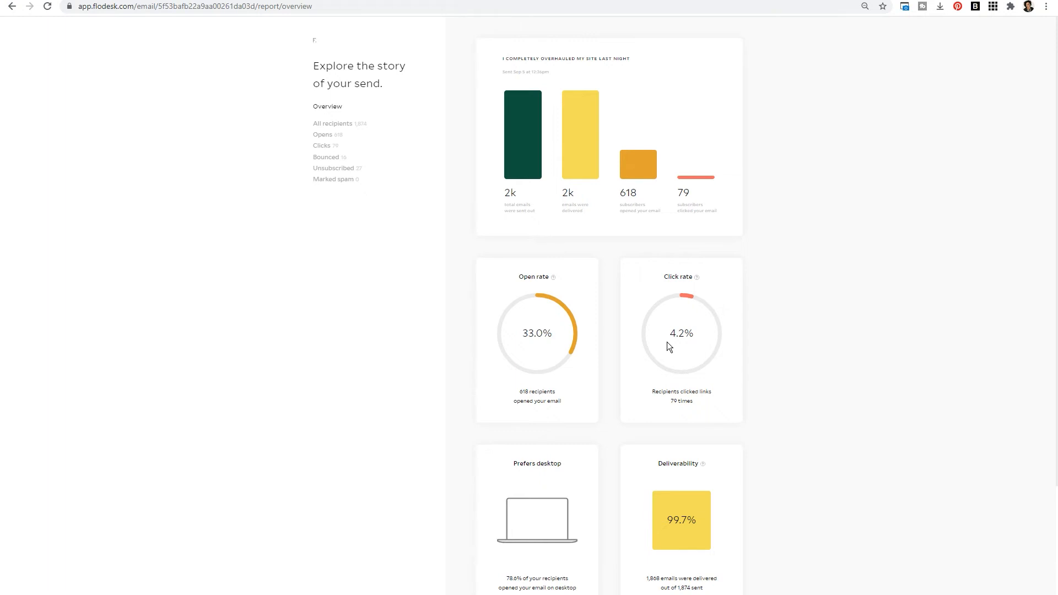
scroll(down, 3)
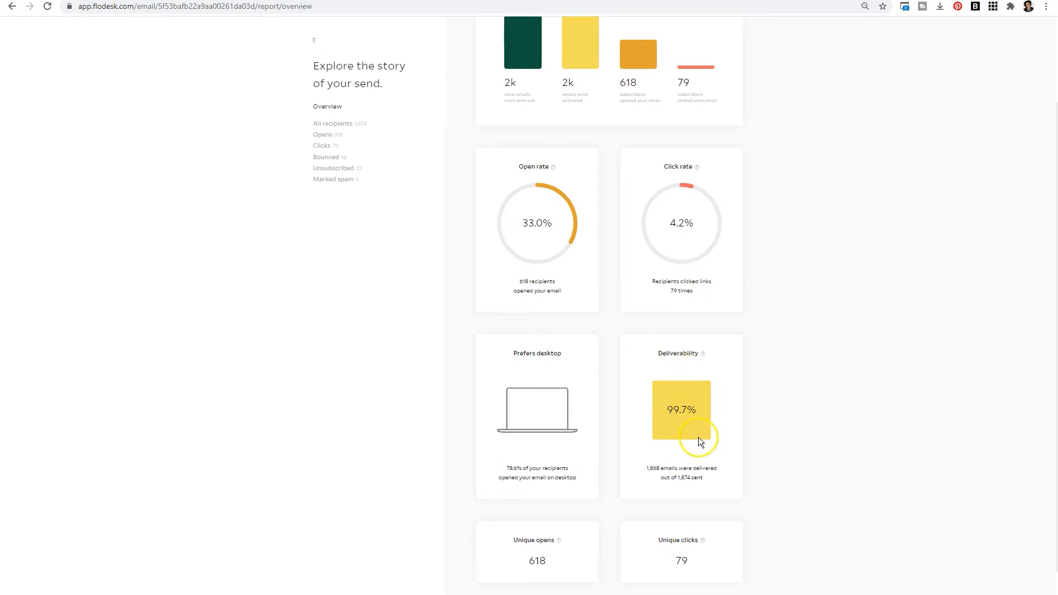
mouse_move(700, 443)
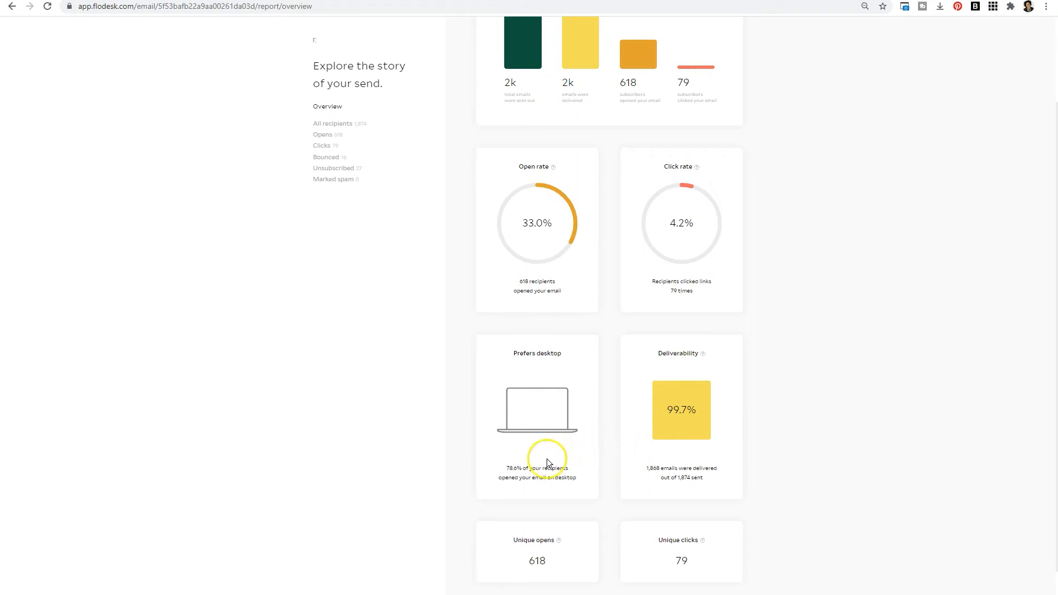
mouse_move(540, 486)
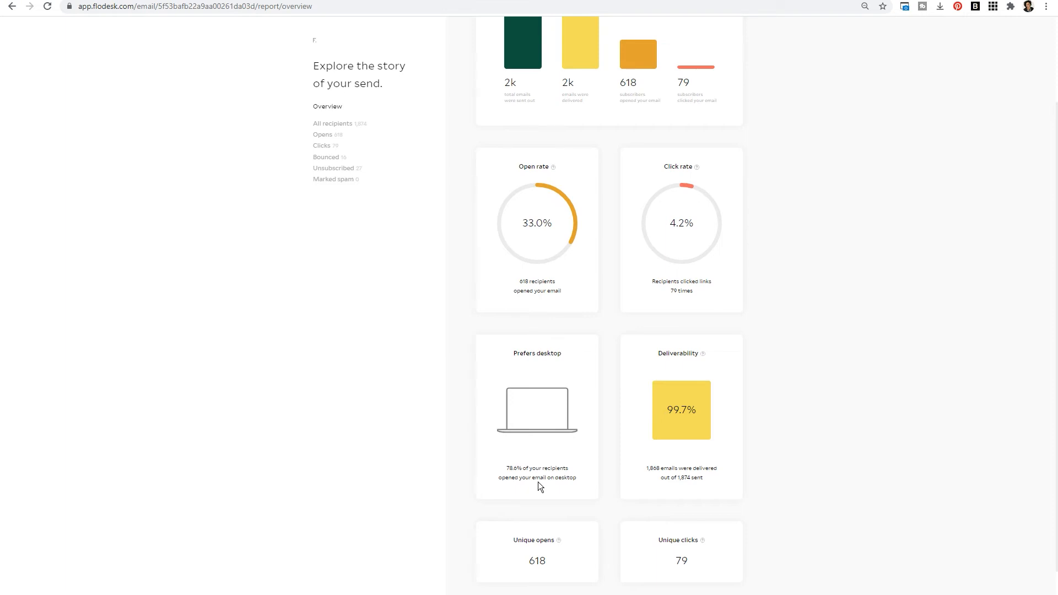
scroll(down, 3)
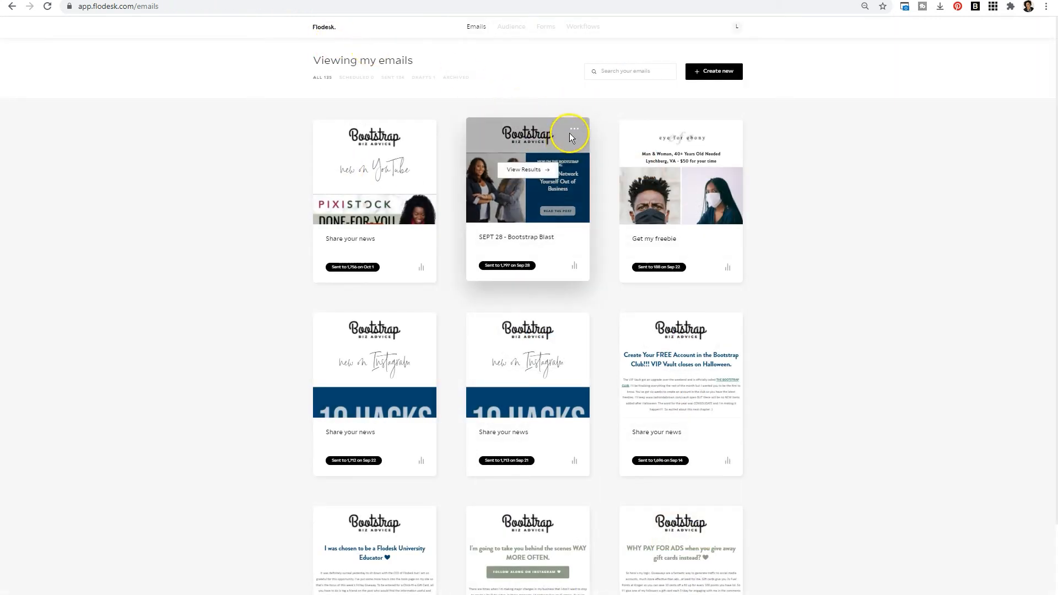
Step: Choose View in browser from the SEPT 28 - Bootstrap Blast email's actions menu
click(573, 129)
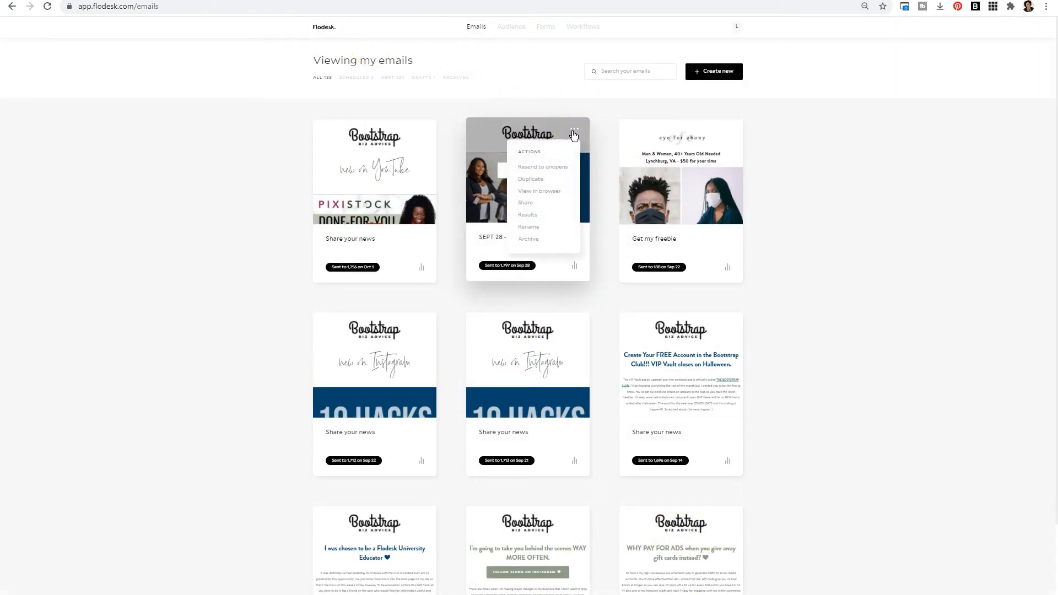
click(539, 191)
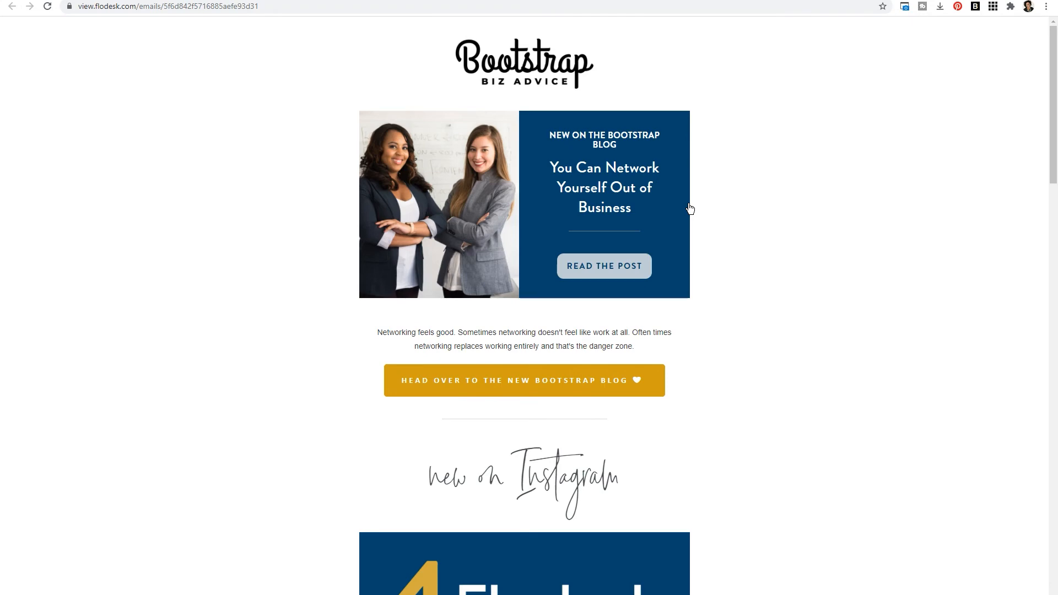
scroll(down, 3)
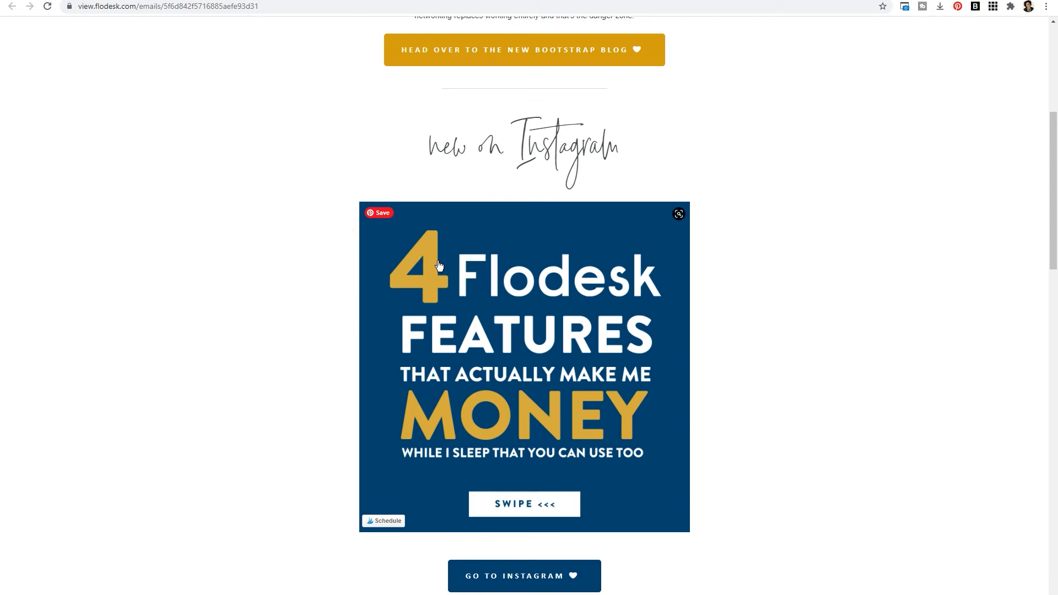
scroll(down, 3)
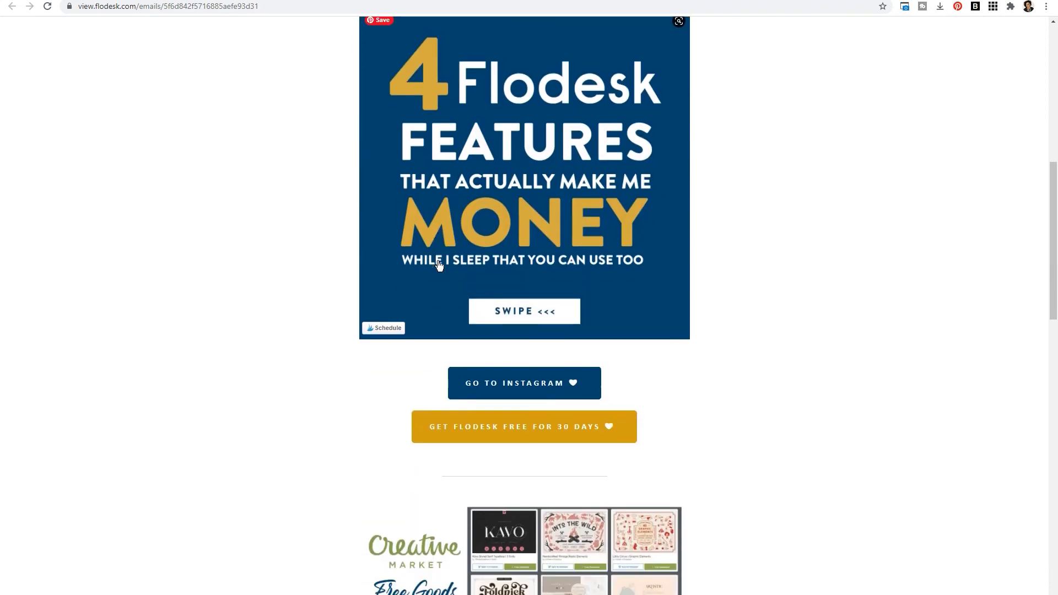
scroll(down, 3)
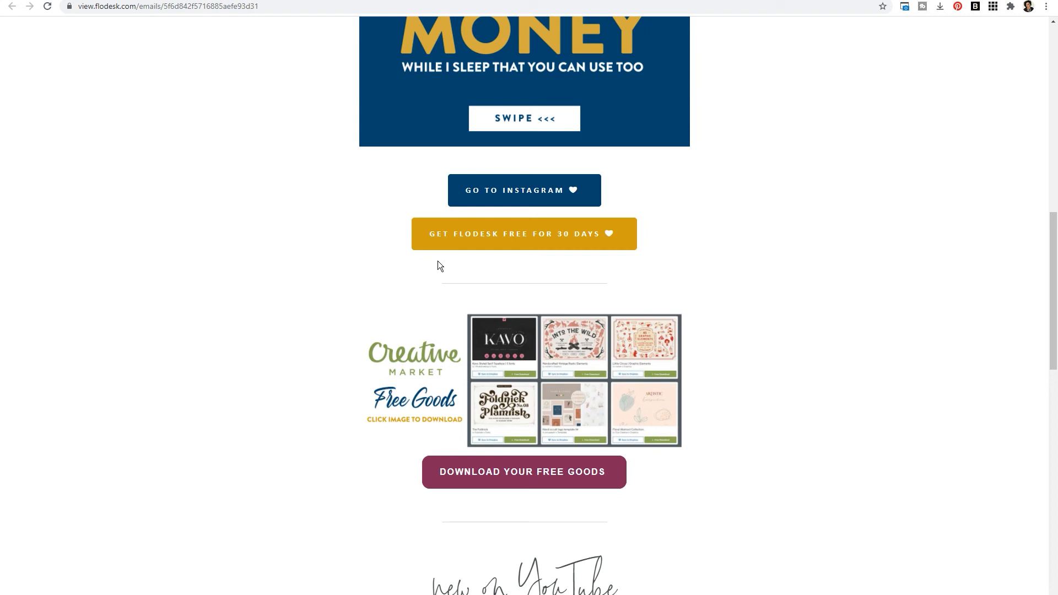
scroll(down, 3)
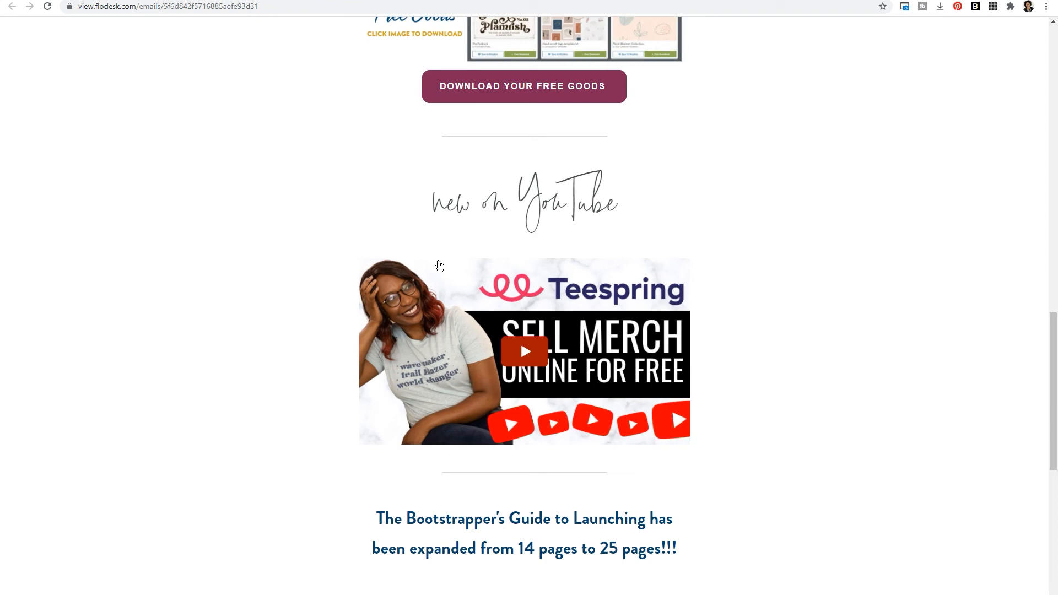
scroll(down, 3)
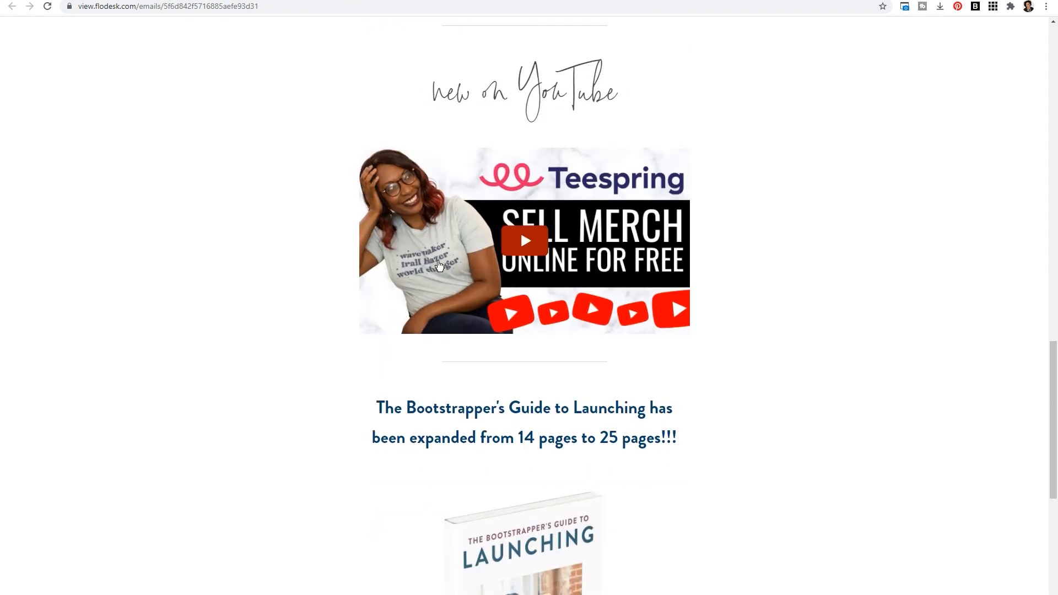
scroll(down, 3)
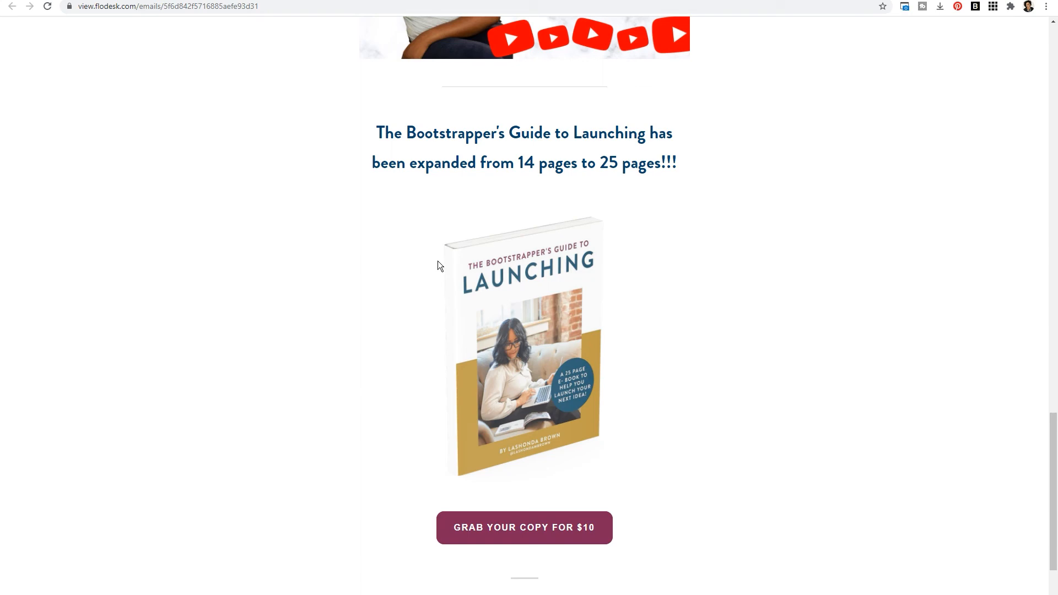
scroll(up, 3)
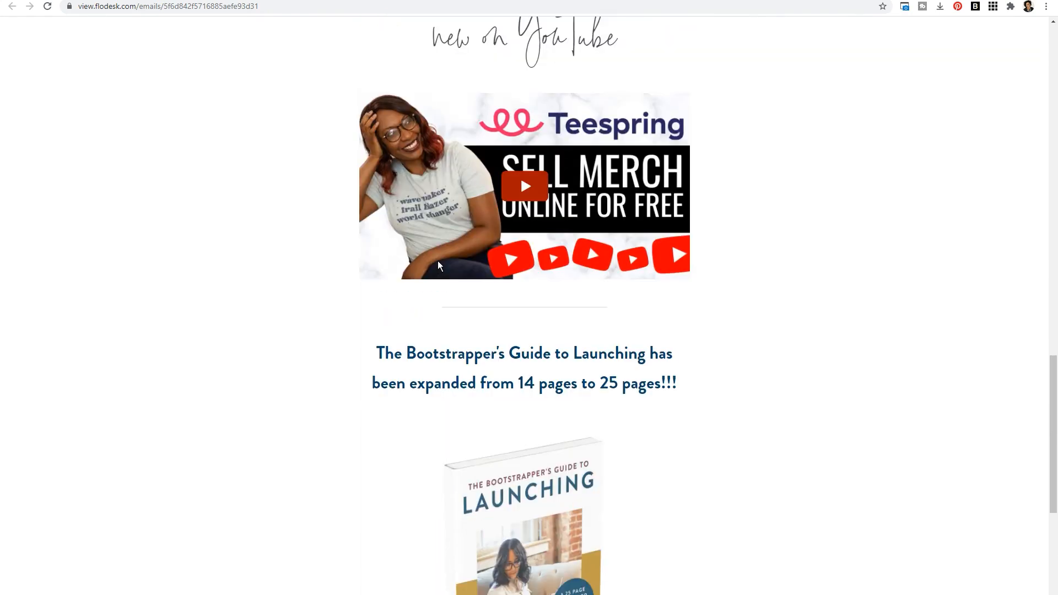